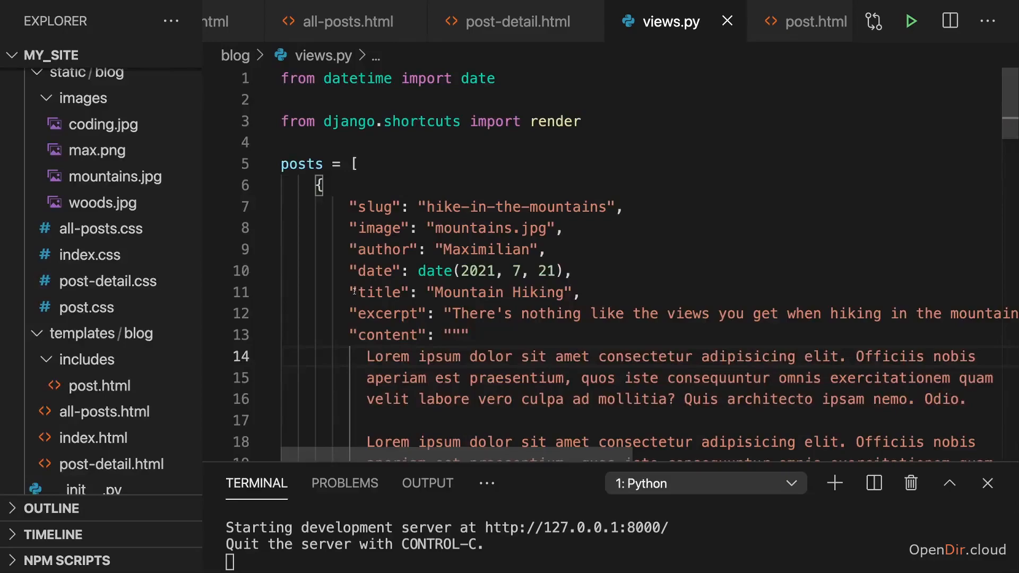
Step: Scroll through the posts data in views.py and place the cursor inside starting_page above its return
scroll(down, 3)
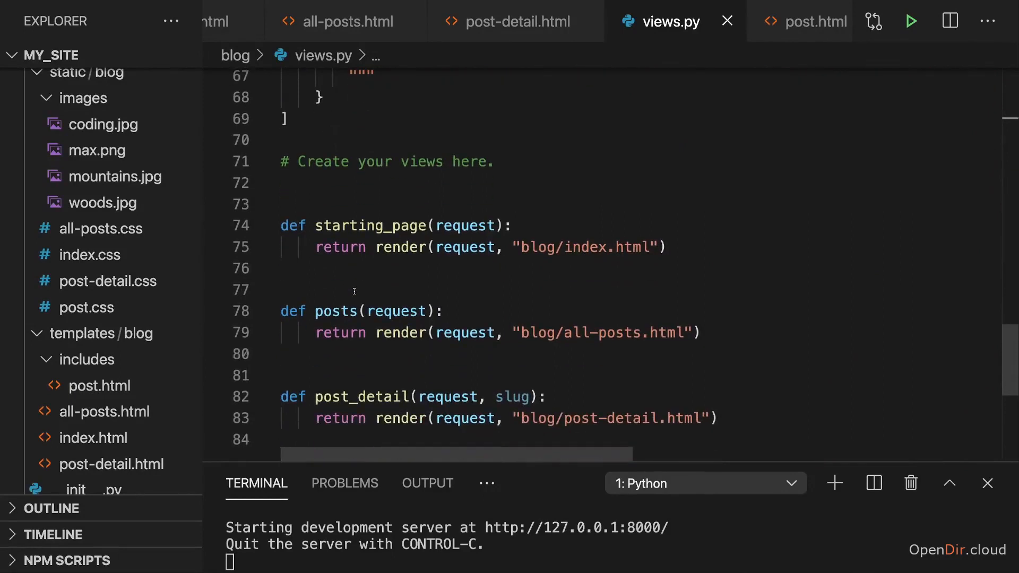
mouse_move(424, 274)
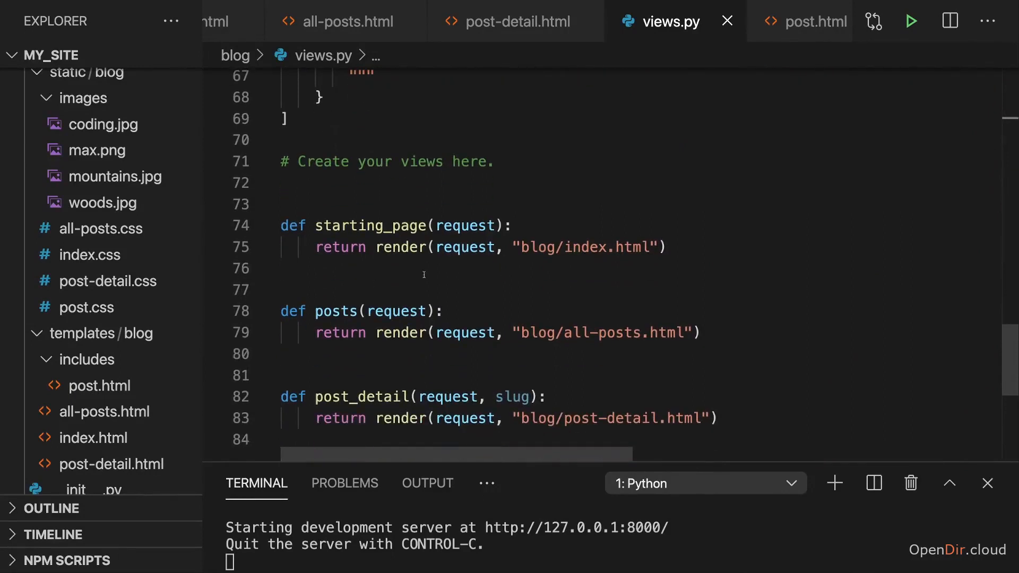
click(528, 268)
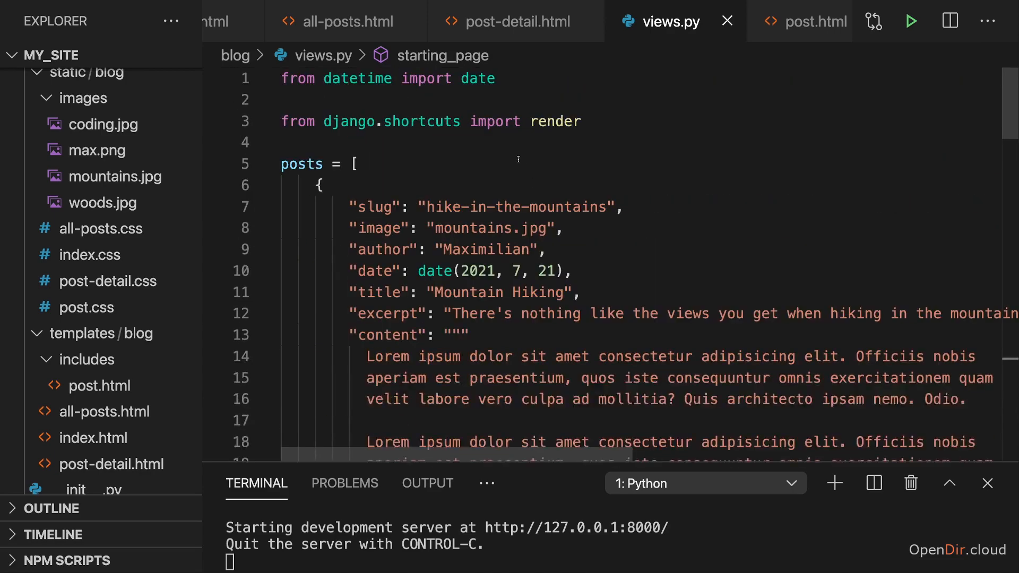
scroll(down, 3)
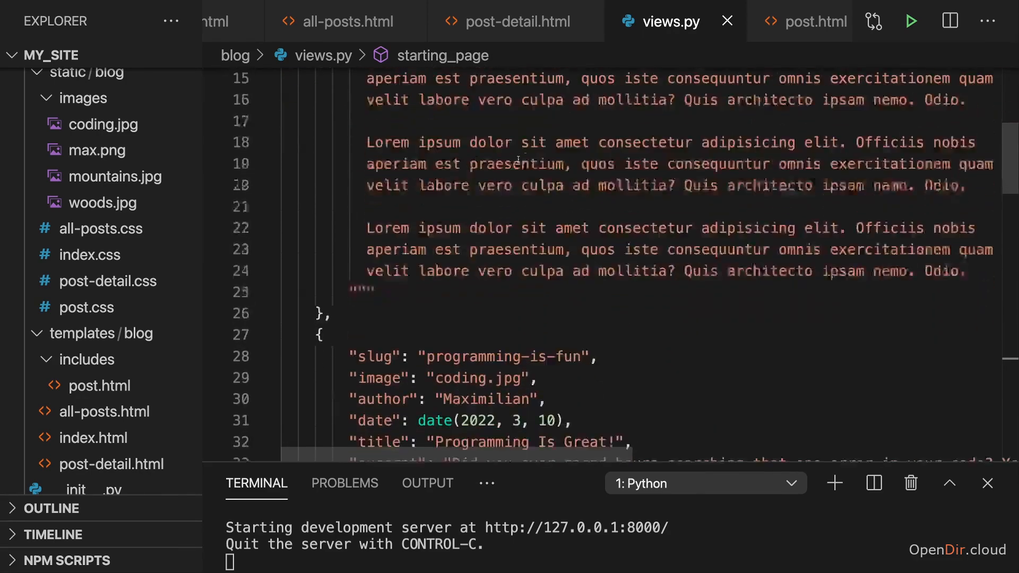
scroll(down, 3)
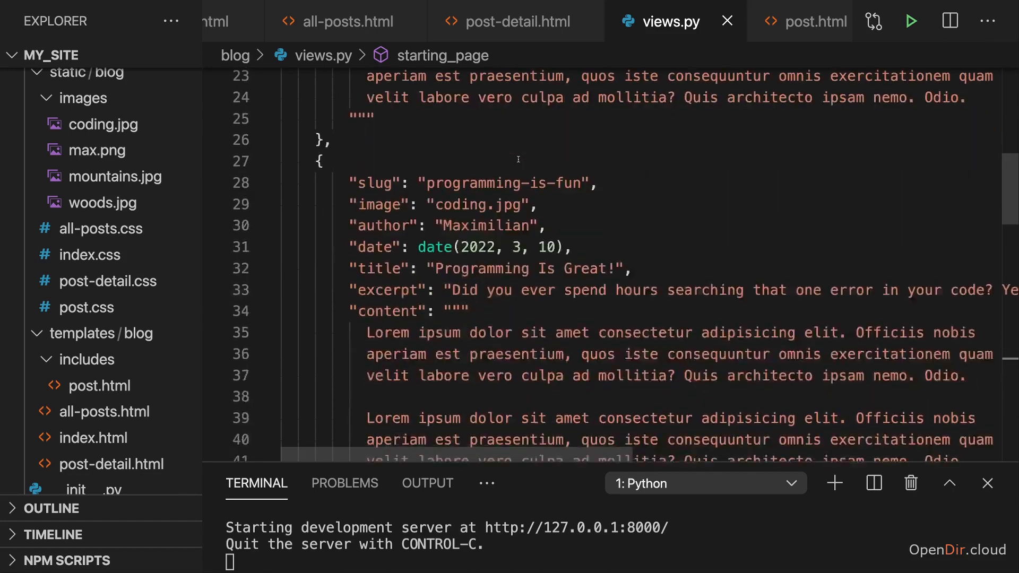
scroll(down, 3)
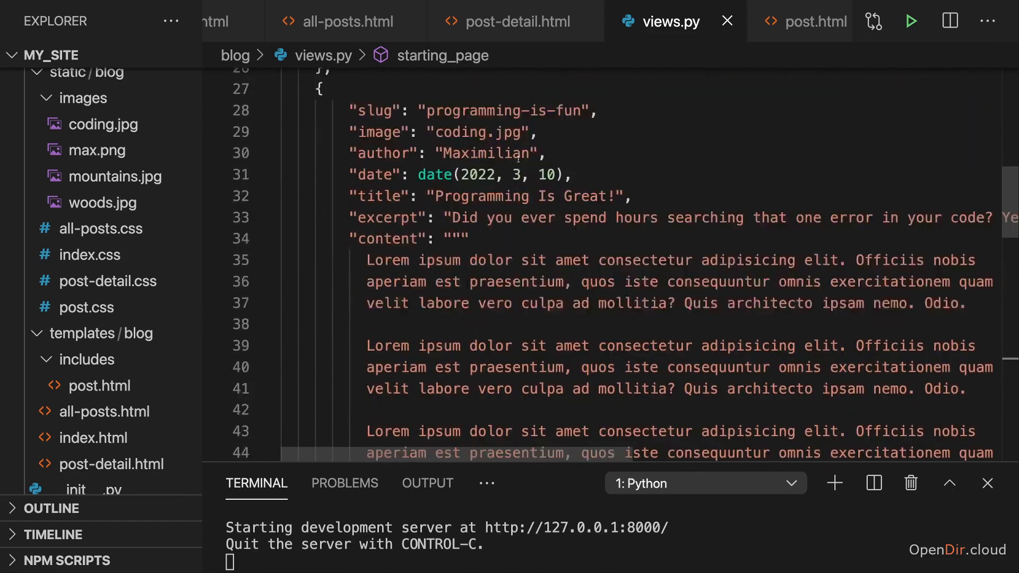
scroll(down, 3)
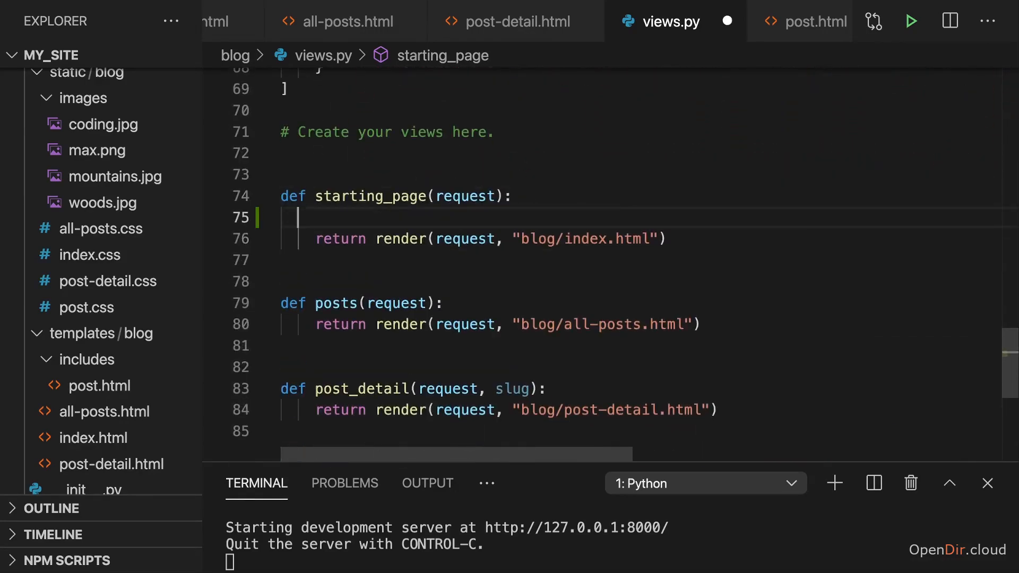
Step: Add a latest_posts = posts line at the top of starting_page
text(latest_posts =)
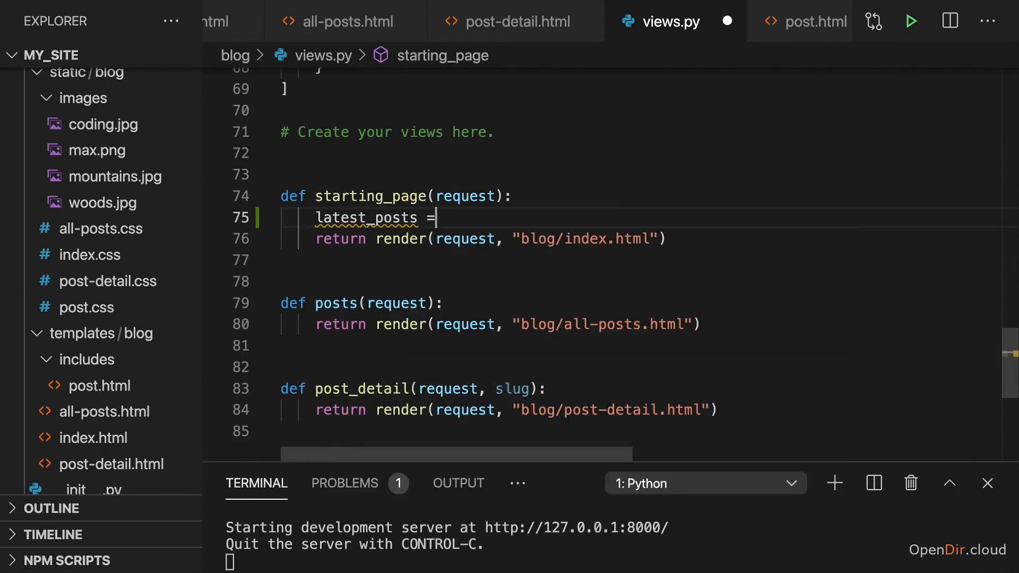
text(post)
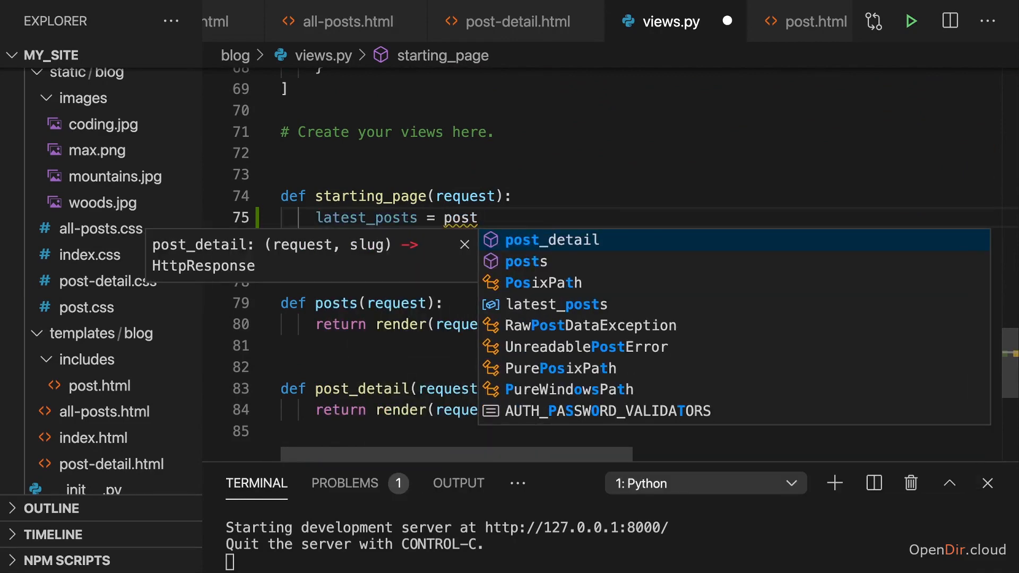
text(s)
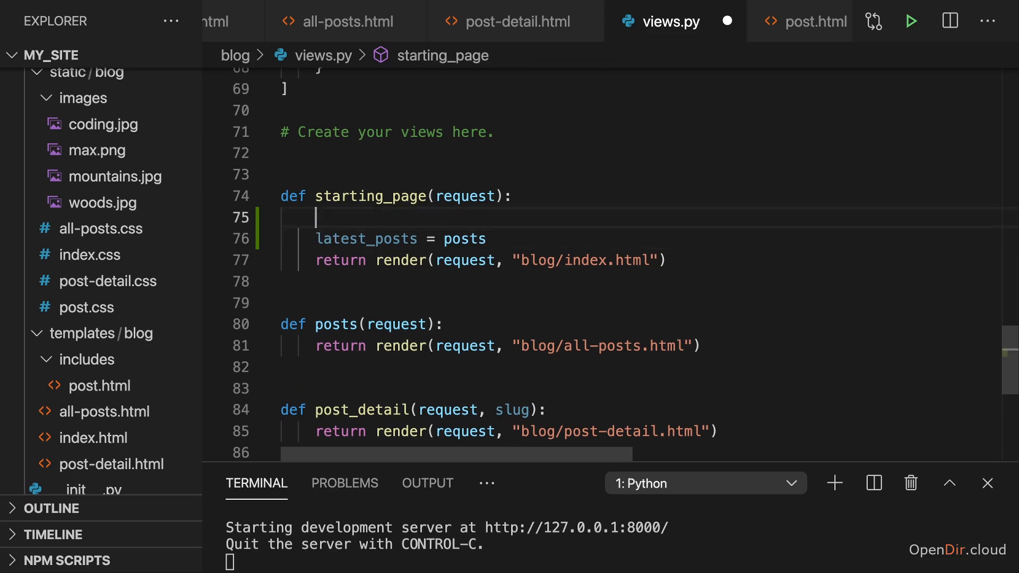
Step: Add sorted_posts = posts.sort(key=) above it, leaving the key unfilled
text(sorted_posts = po)
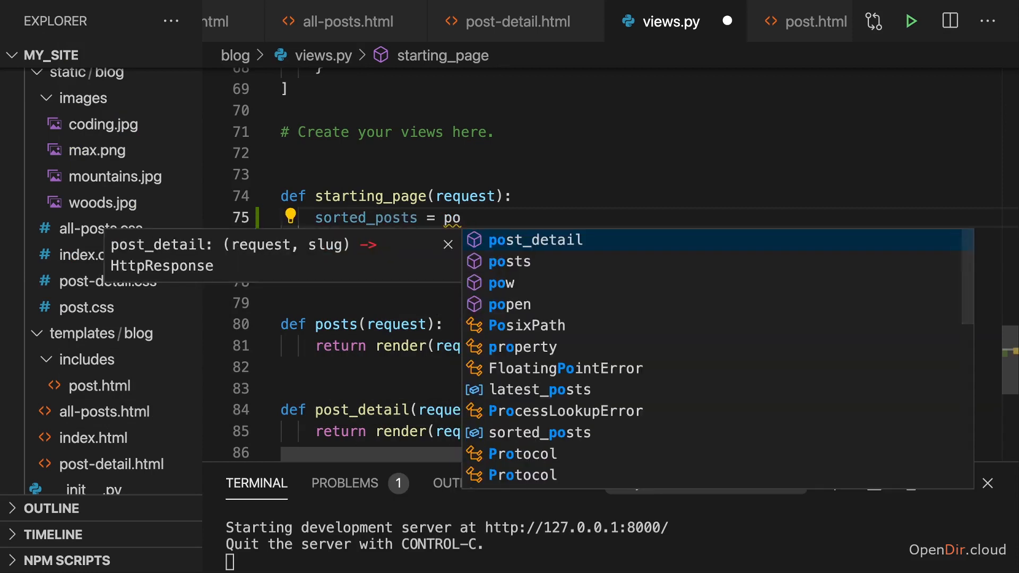
text(sts.sort()
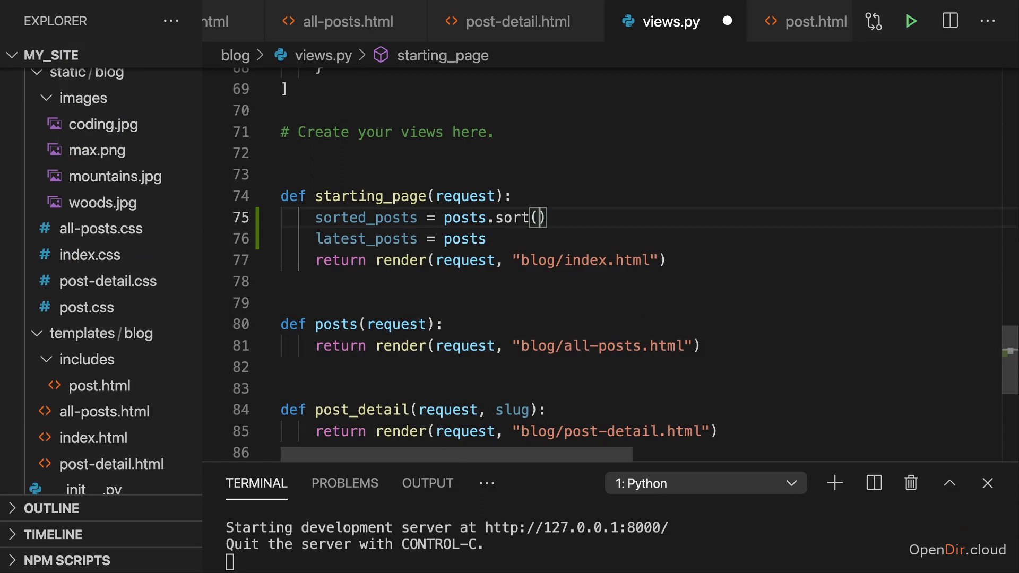
text(key)
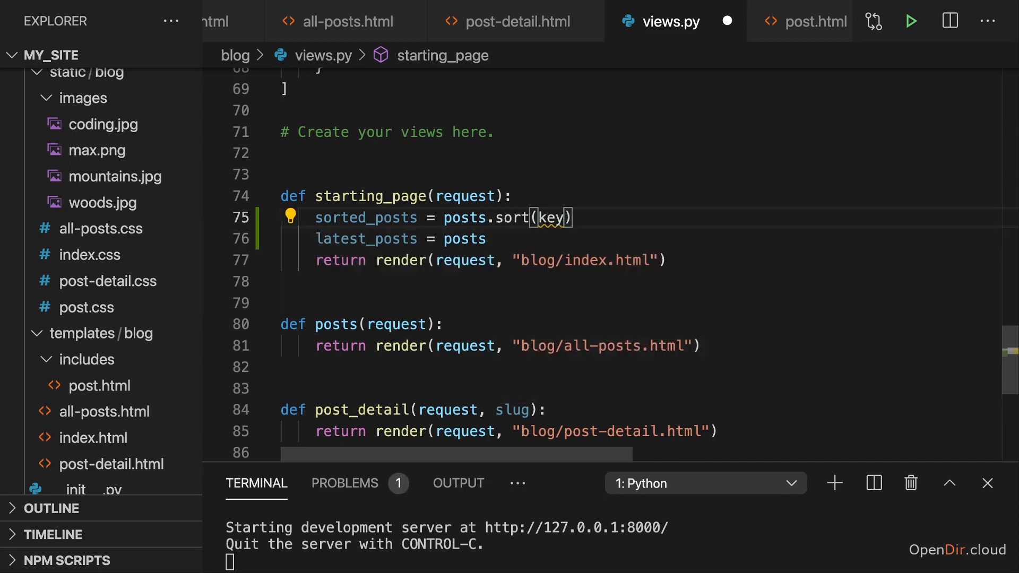
text(=)
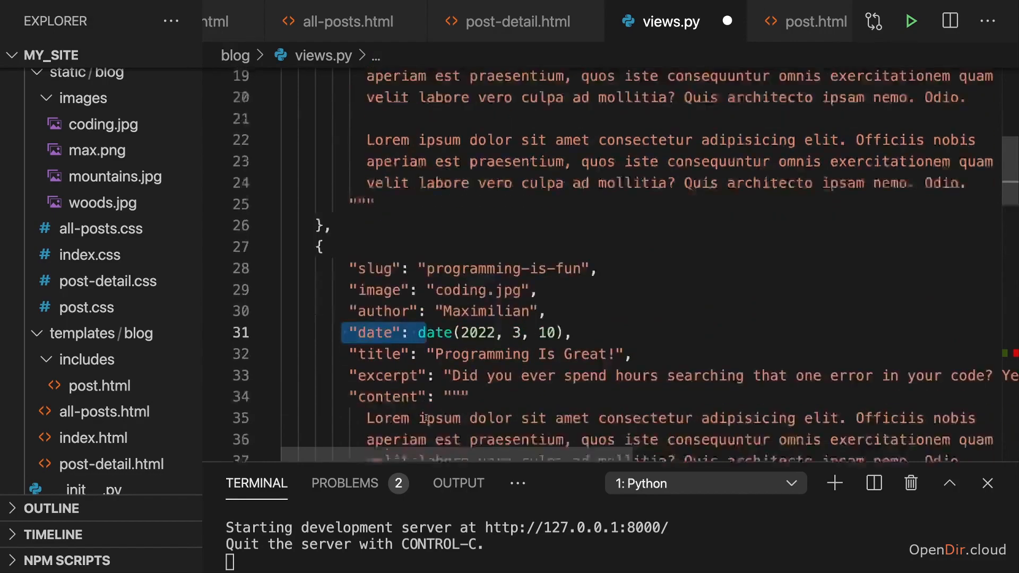
Step: Define a get_date(post) helper function above the views
scroll(down, 3)
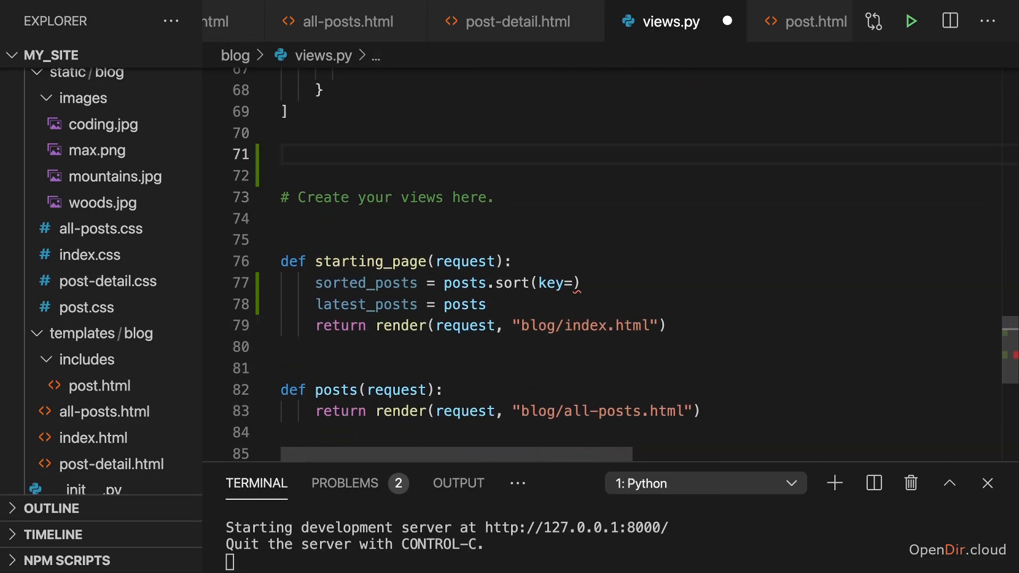
text(def)
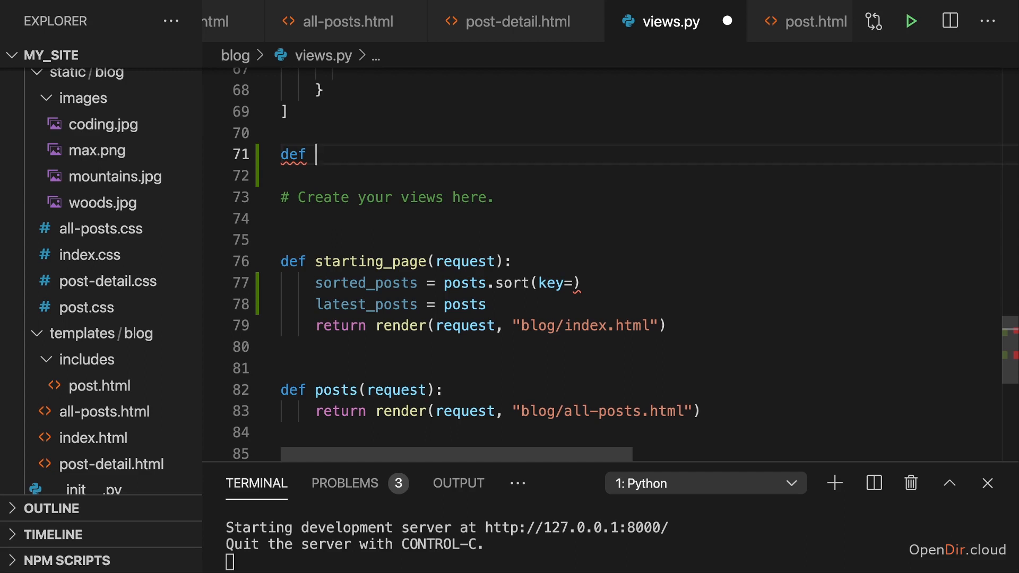
text(get_date())
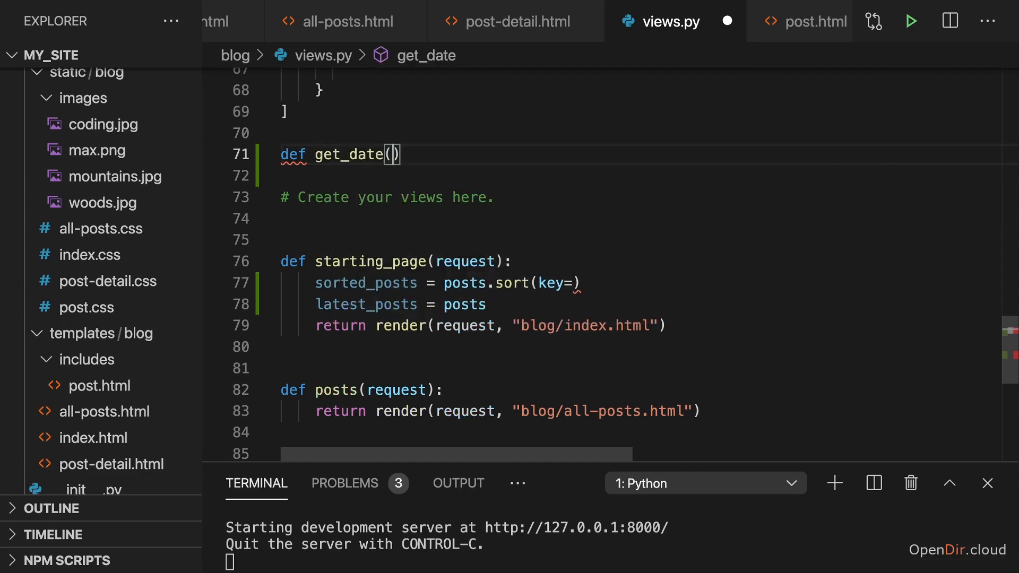
text(post)
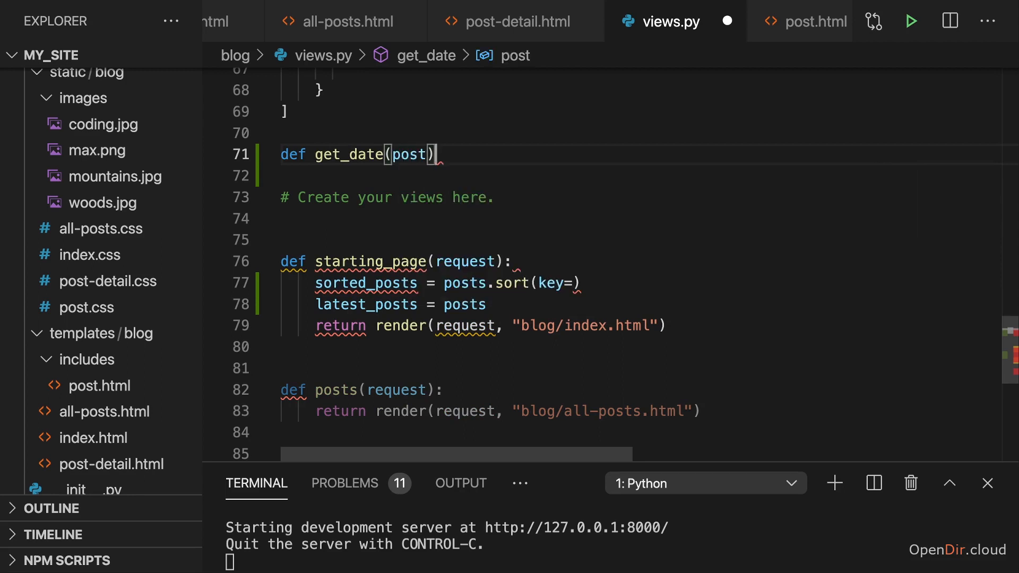
text(:)
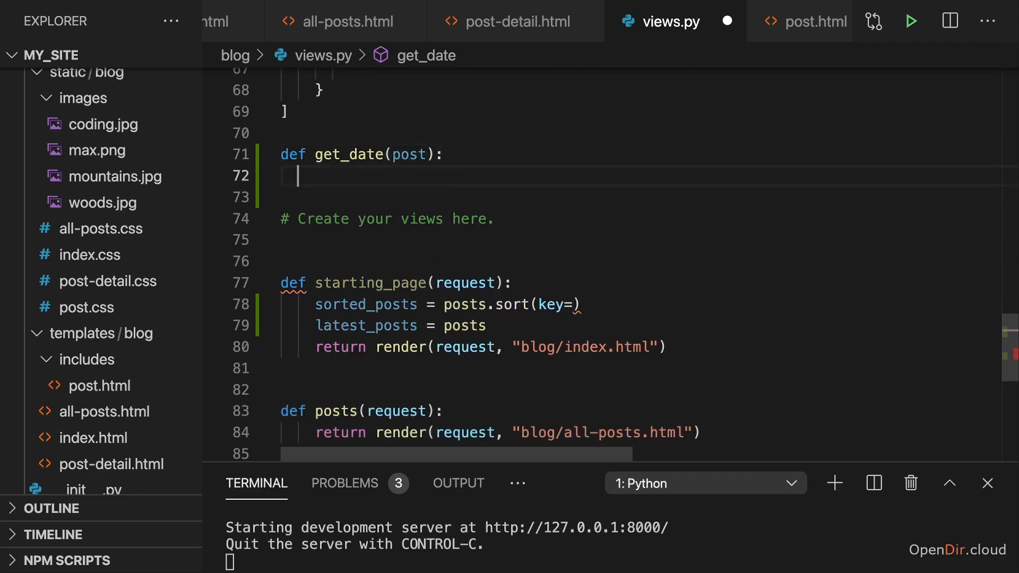
Step: Make get_date return post['date'], replacing an initial post.get lookup
text(return)
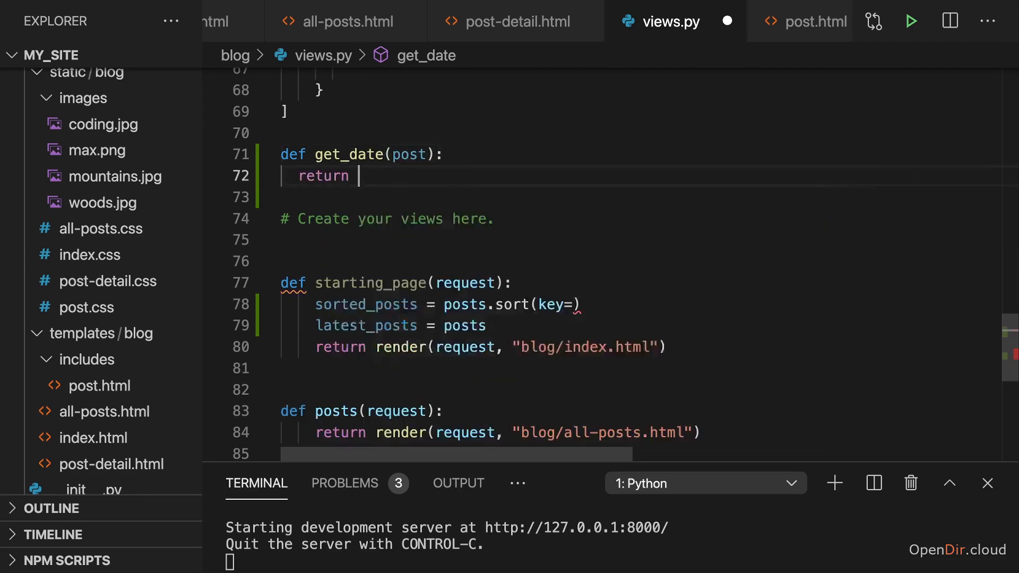
text(post.)
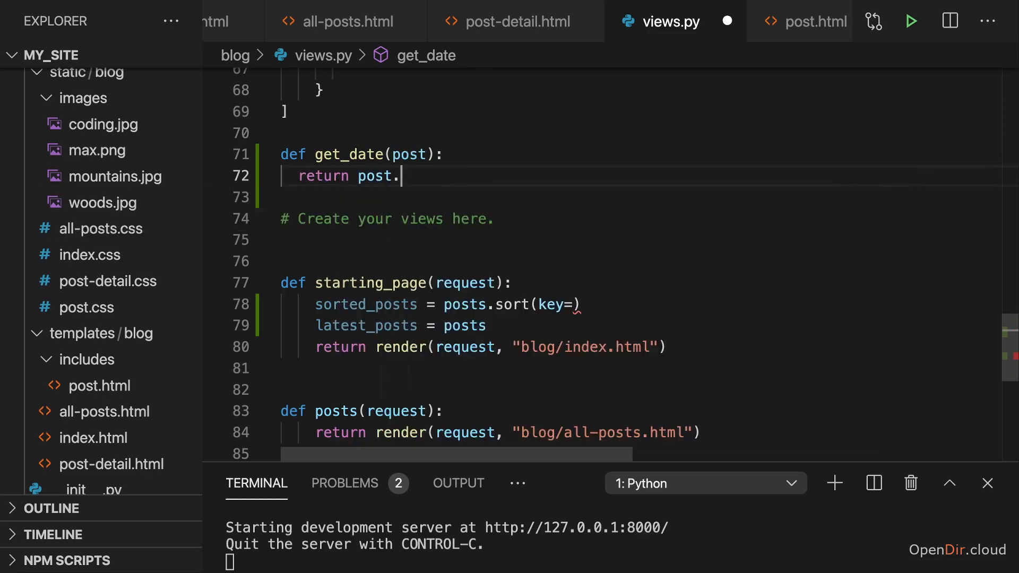
text(get()
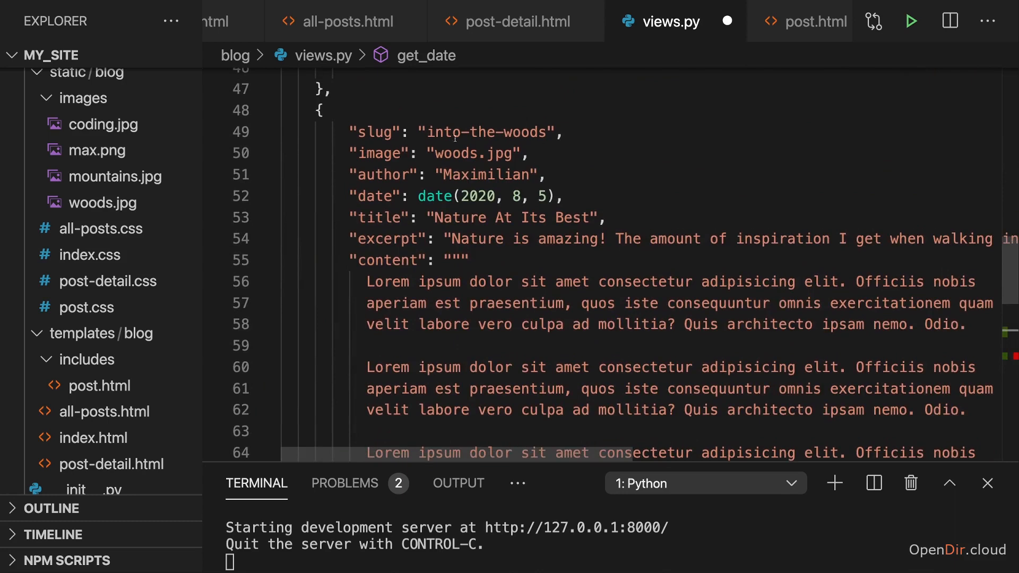
scroll(down, 3)
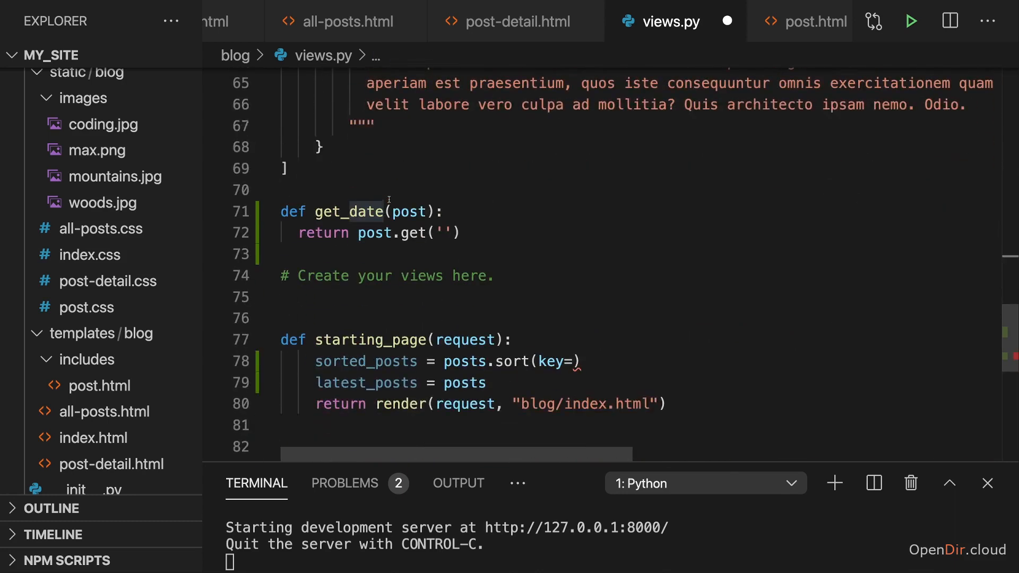
text(date)
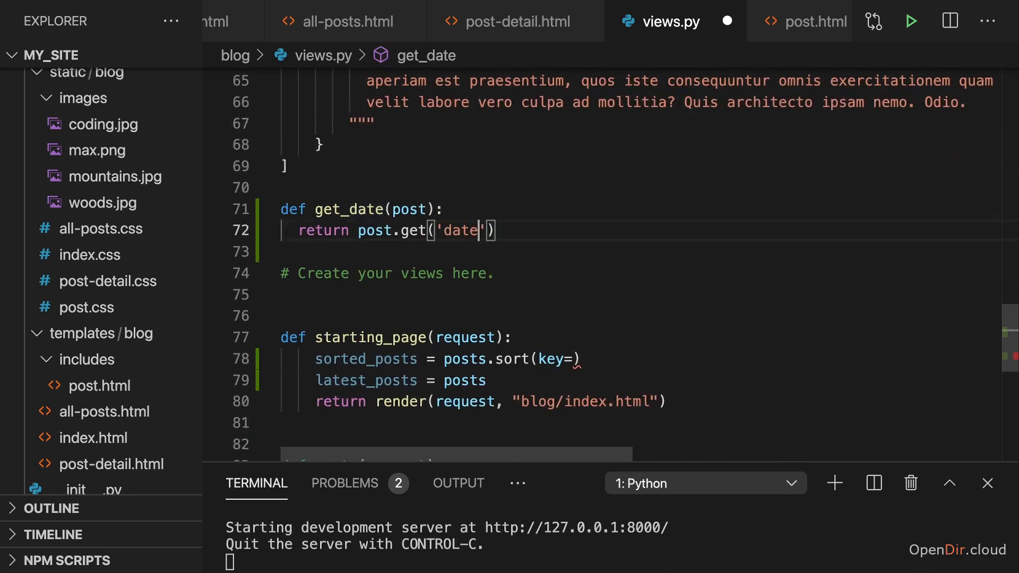
key(BackSpace)
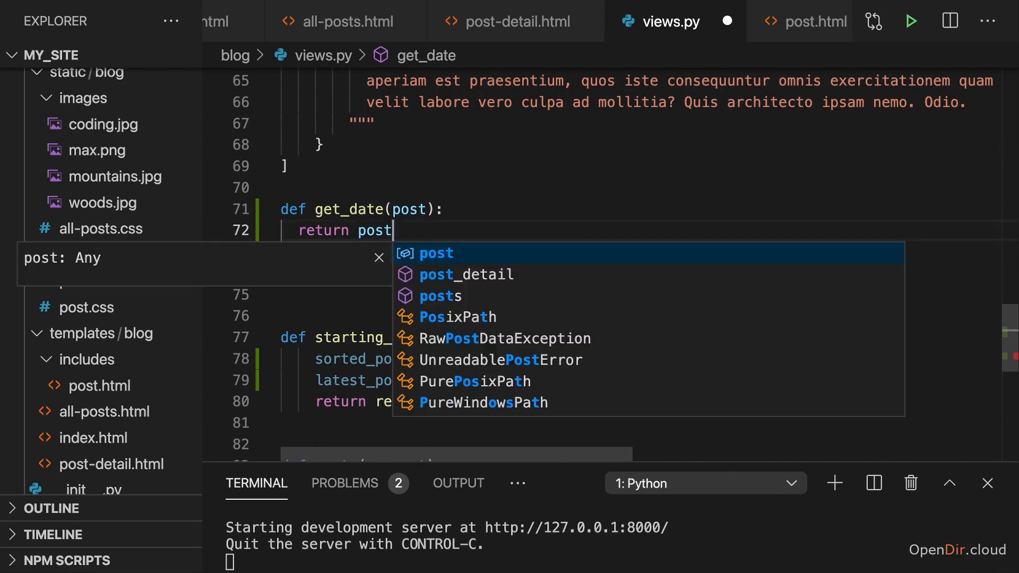
text(['date'])
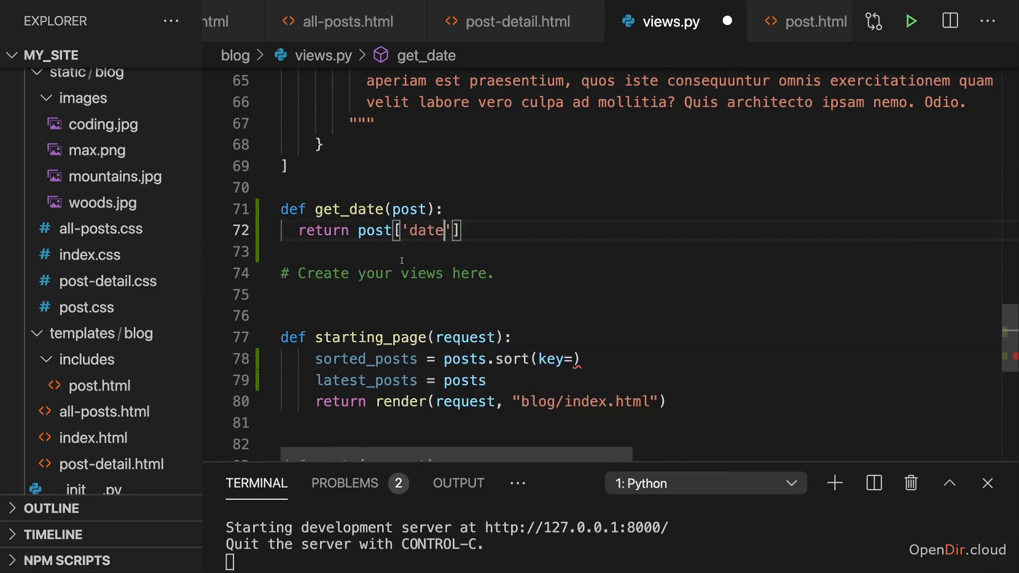
click(575, 359)
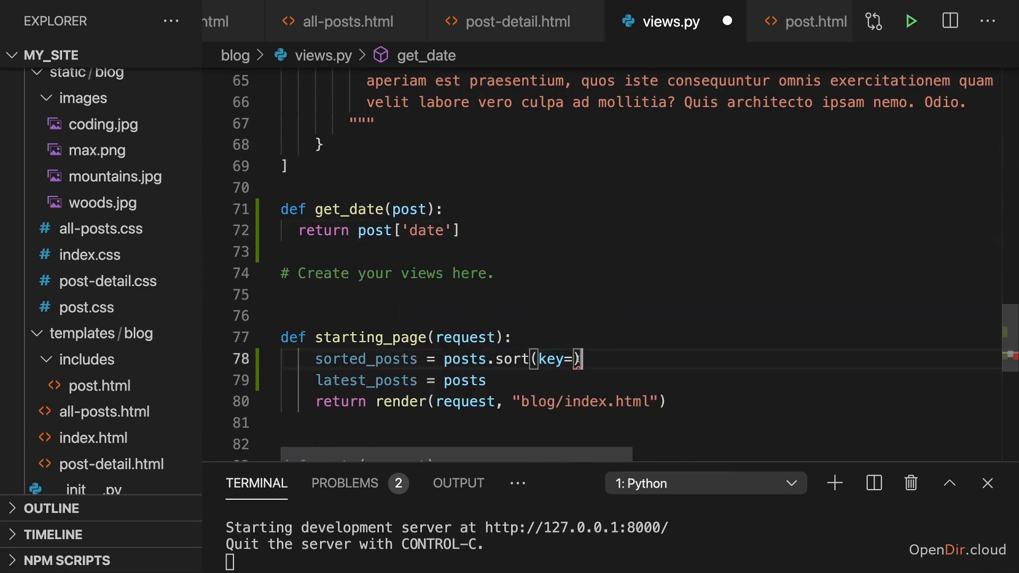
Step: Fill the sort key so the call reads posts.sort(key=get_date)
text(get_date)
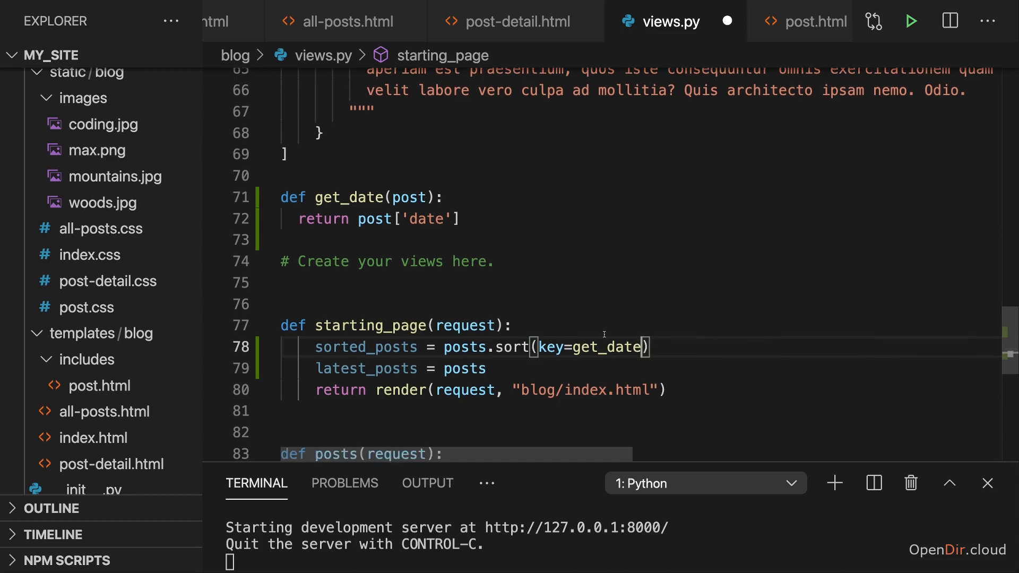
mouse_move(629, 314)
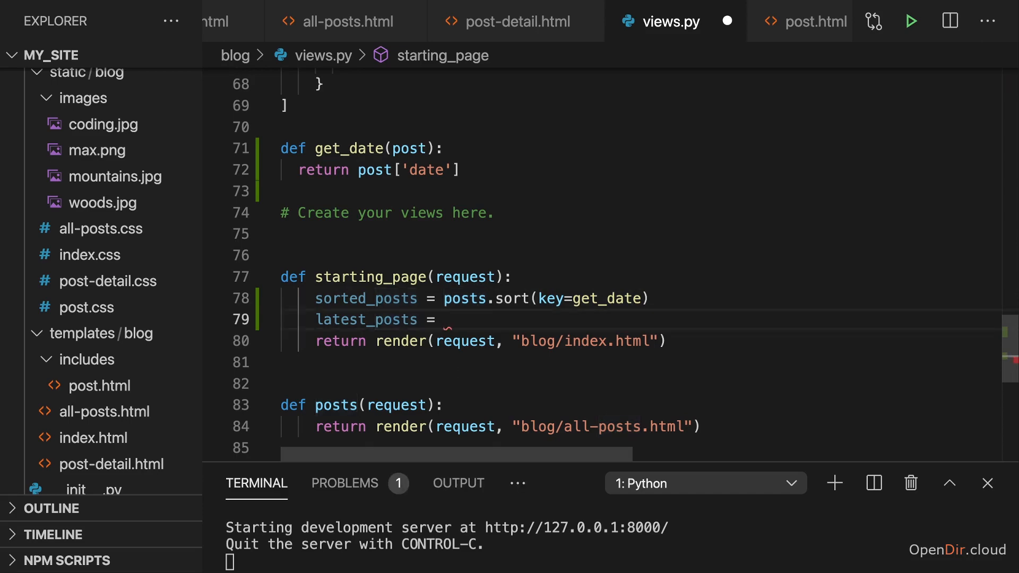
Step: Set latest_posts = sorted_posts[-3:] to keep the three newest posts
text(sorted)
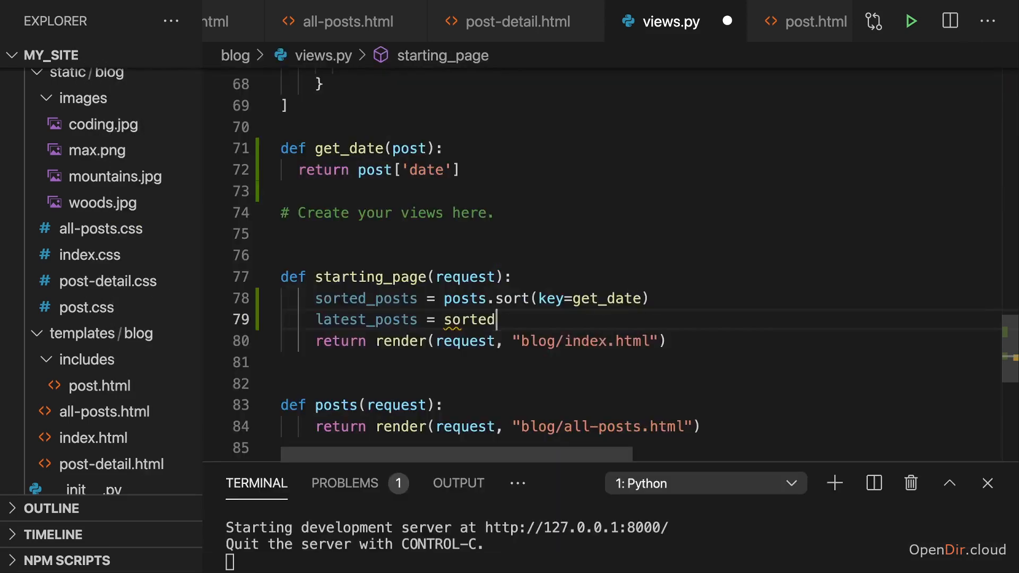
text(_posts[])
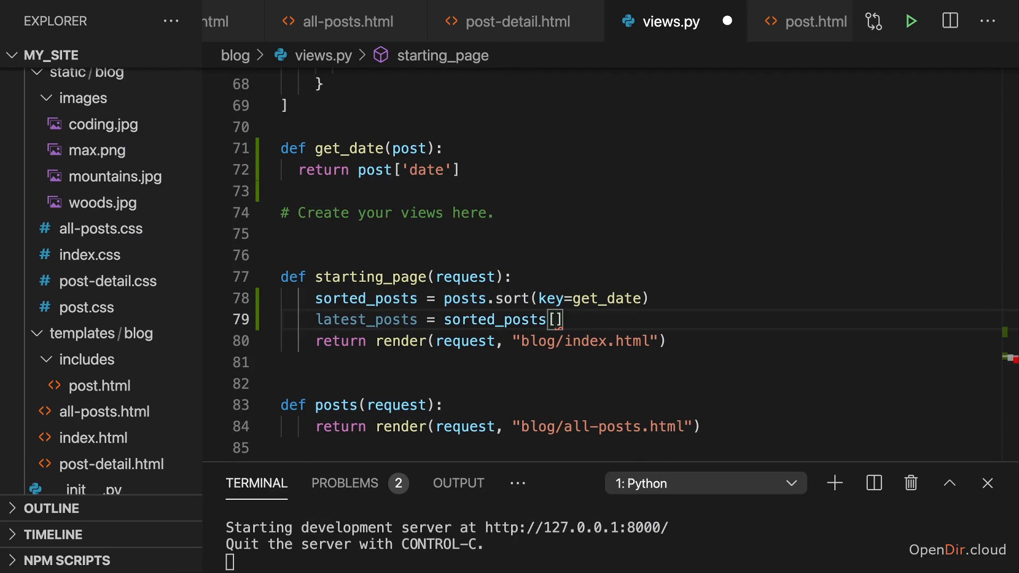
text(-3:)
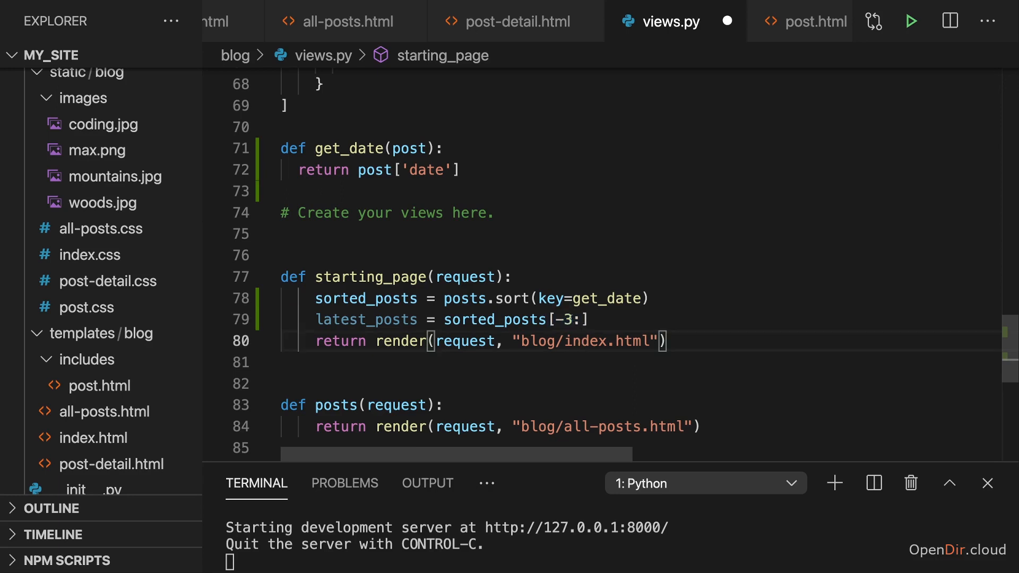
click(566, 320)
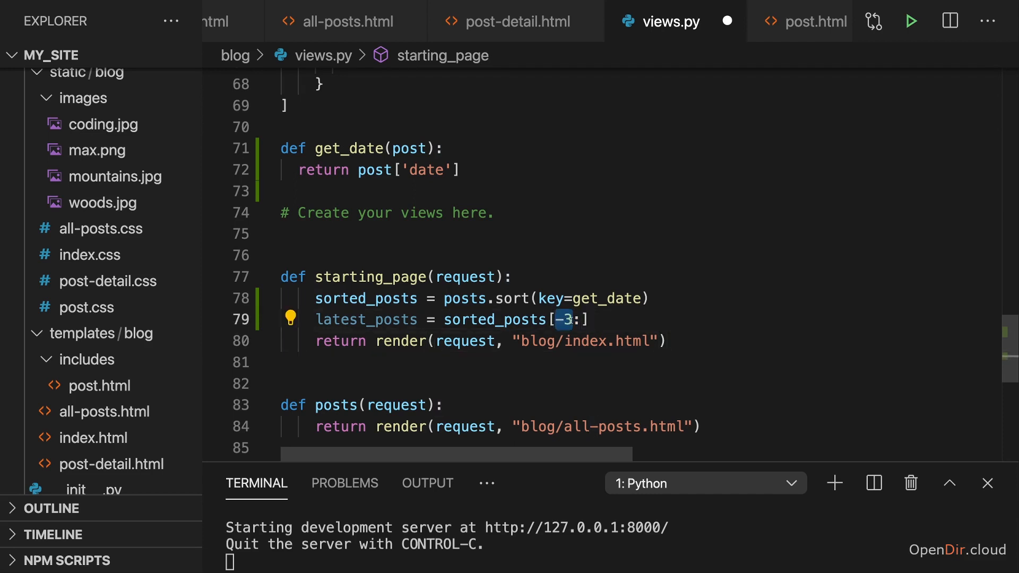
click(577, 319)
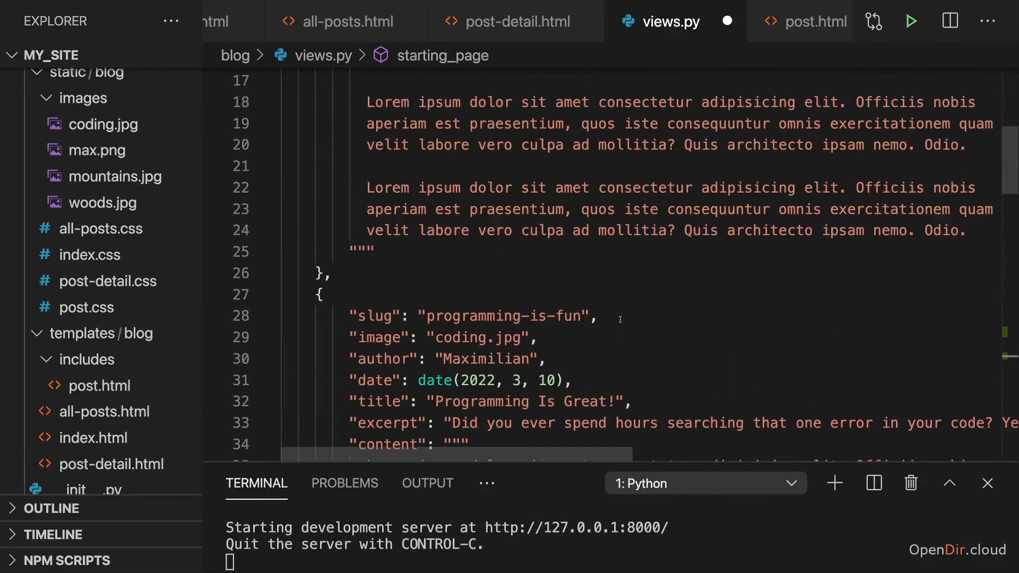
Step: Pass {"posts": latest_posts} as the context dict to render() for index.html
scroll(down, 3)
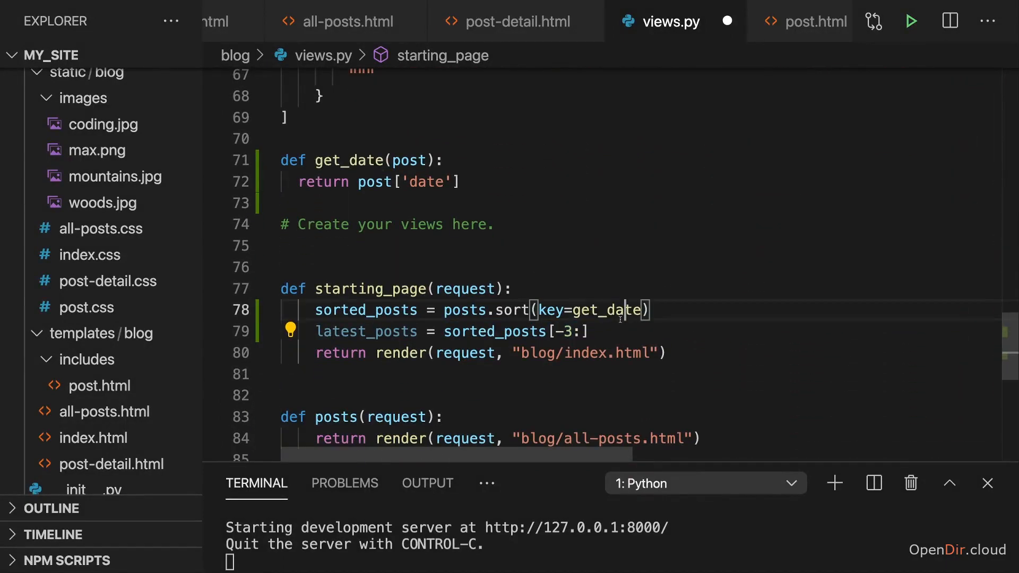
double_click(366, 331)
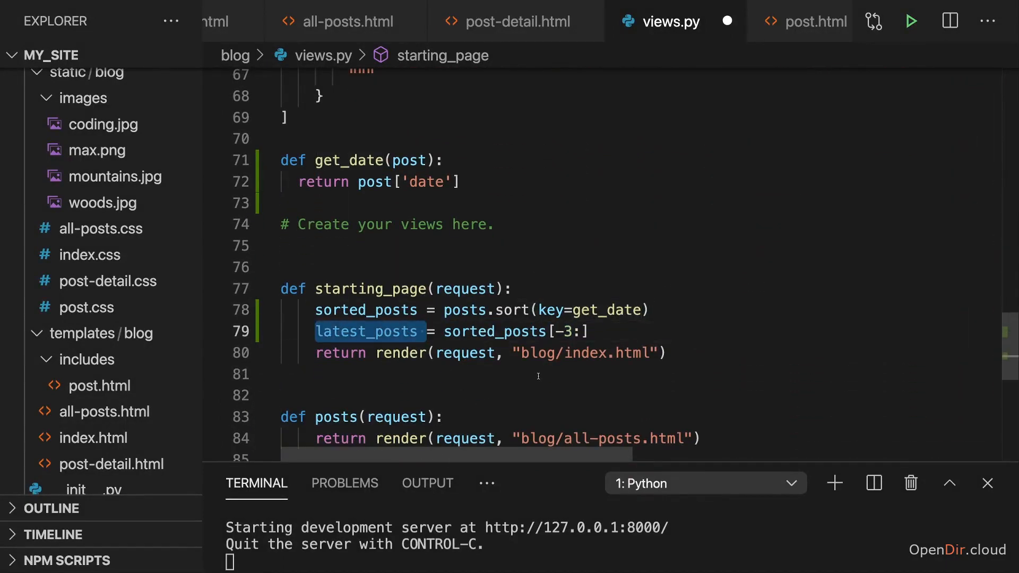
scroll(down, 3)
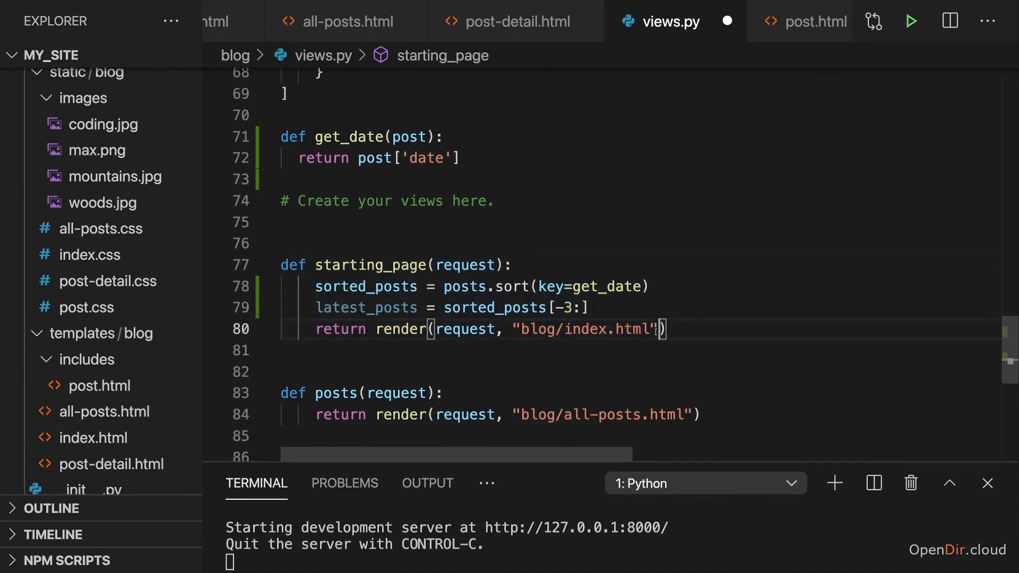
text(, {})
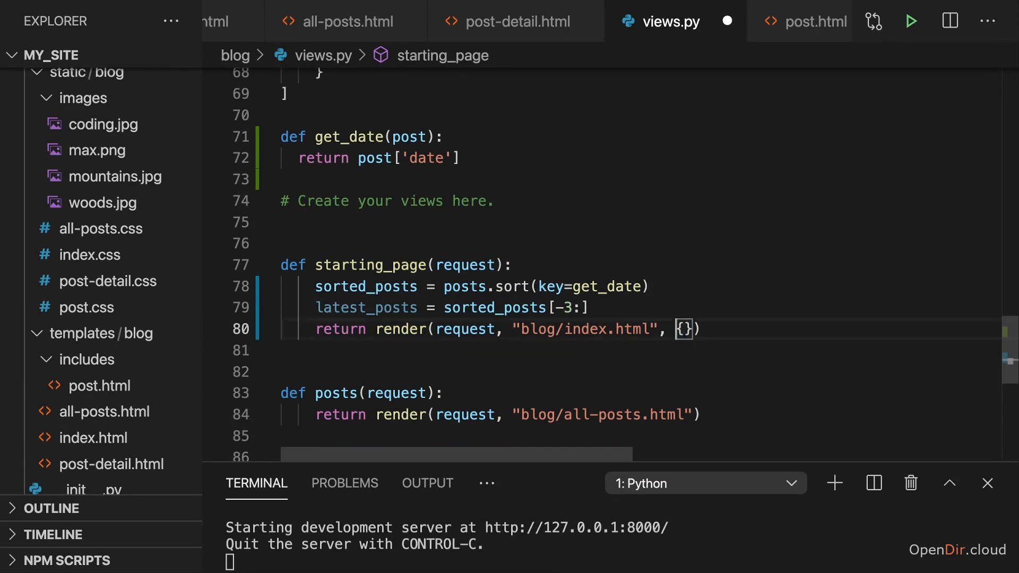
key(Enter)
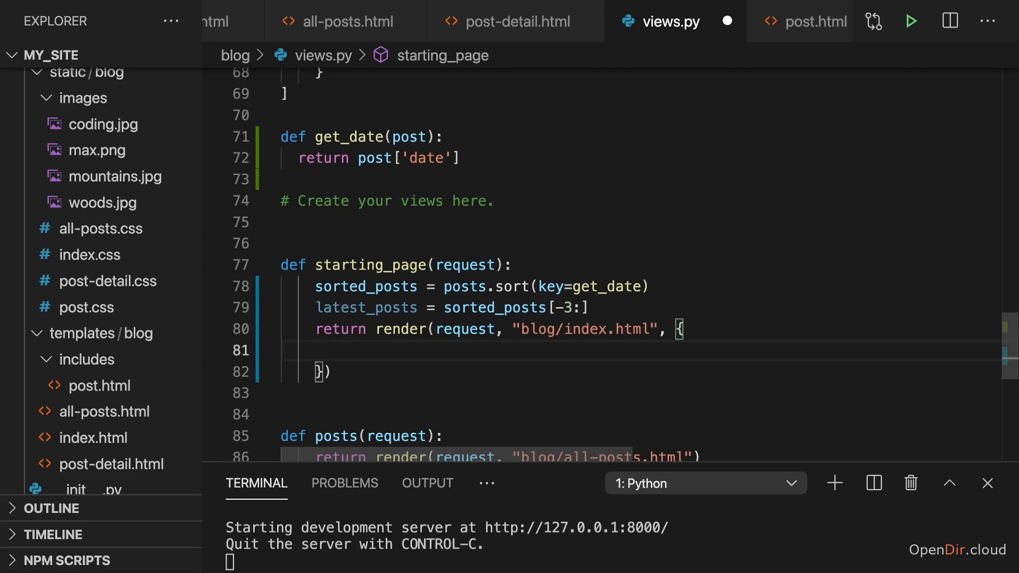
text("p)
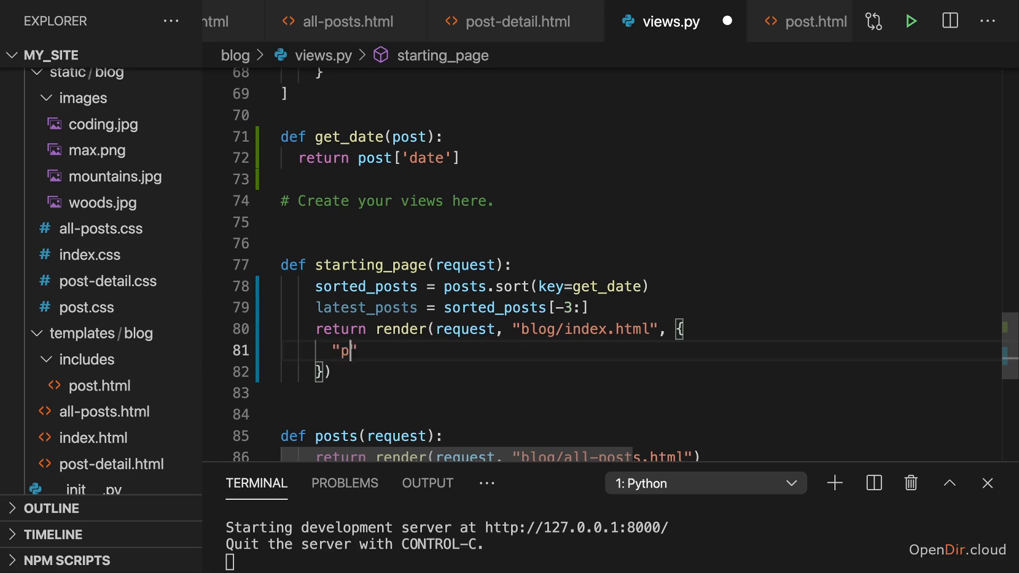
text(osts)
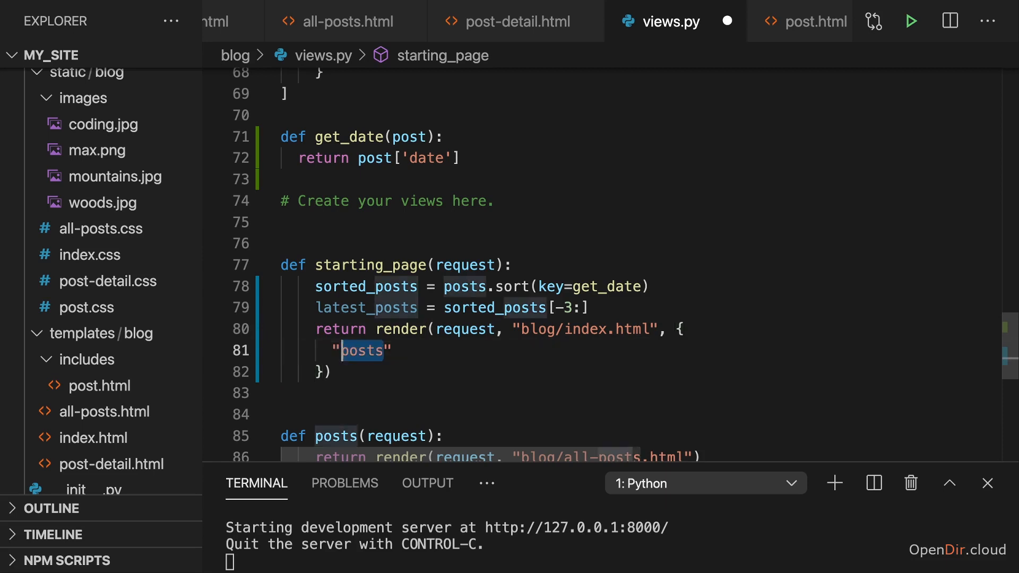
text(: late)
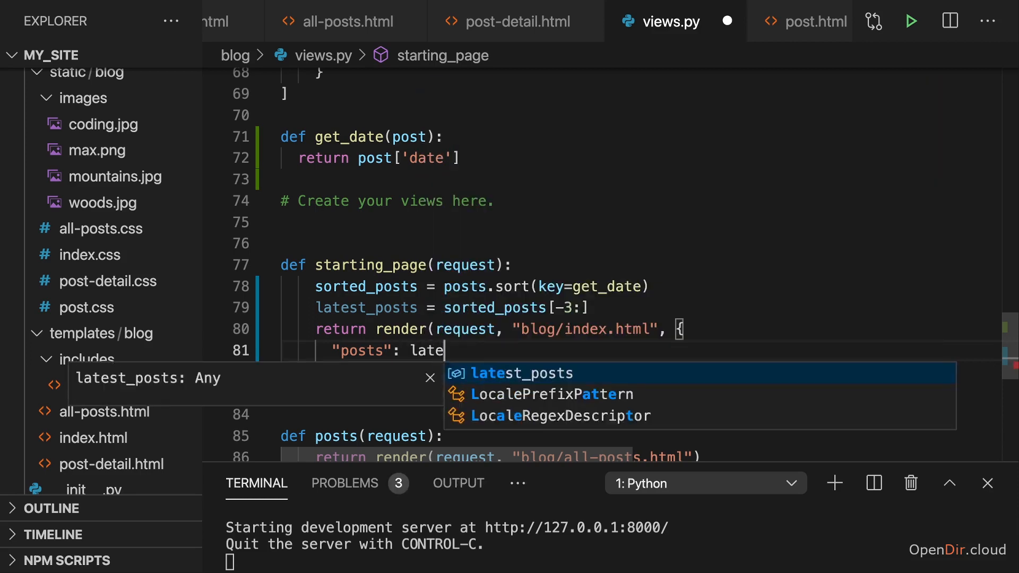
key(Tab)
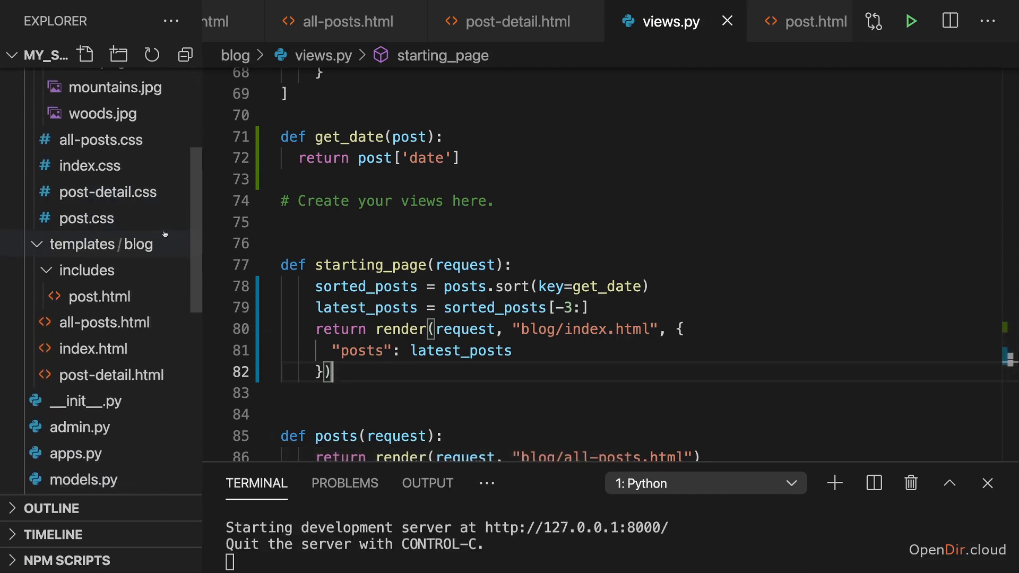
Step: In index.html, add {% for post in posts %} above the post.html include, checking the key name in views.py
click(94, 348)
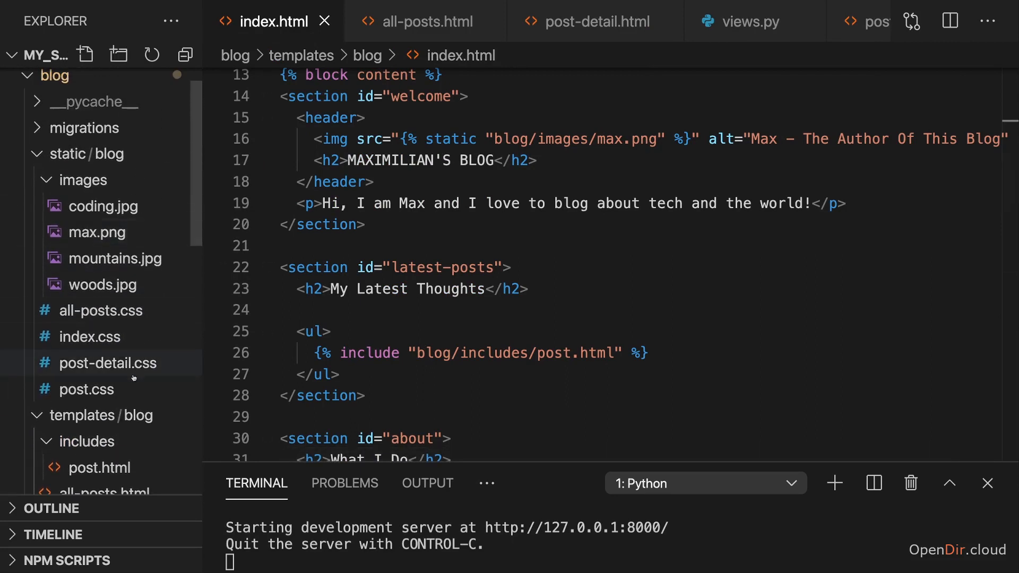
scroll(down, 3)
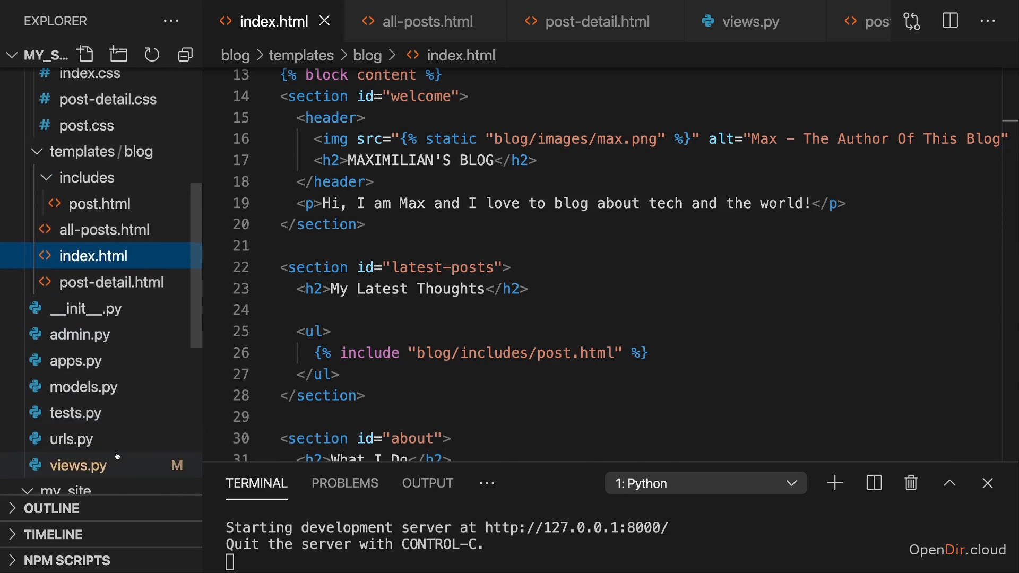
click(741, 21)
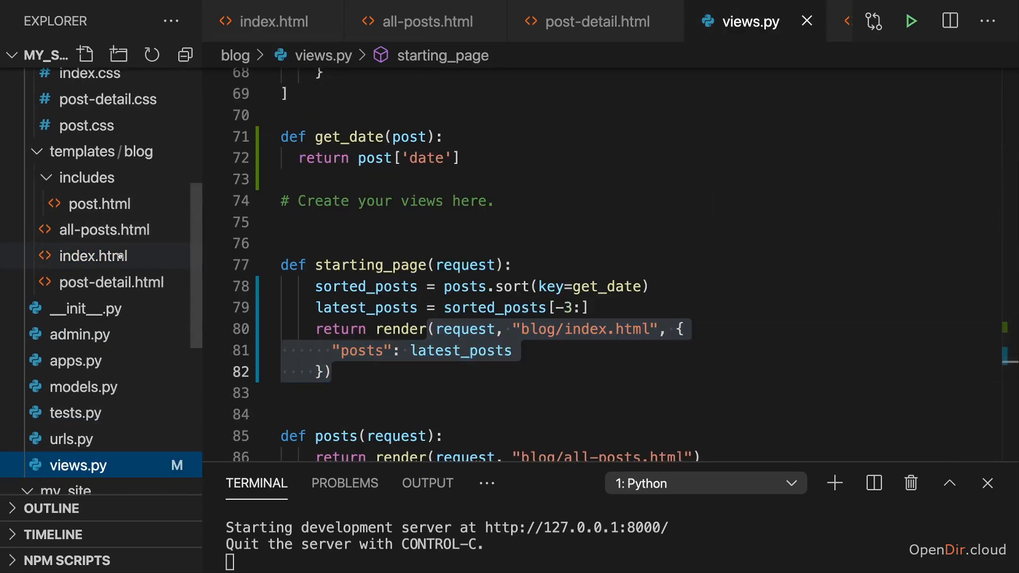
click(97, 256)
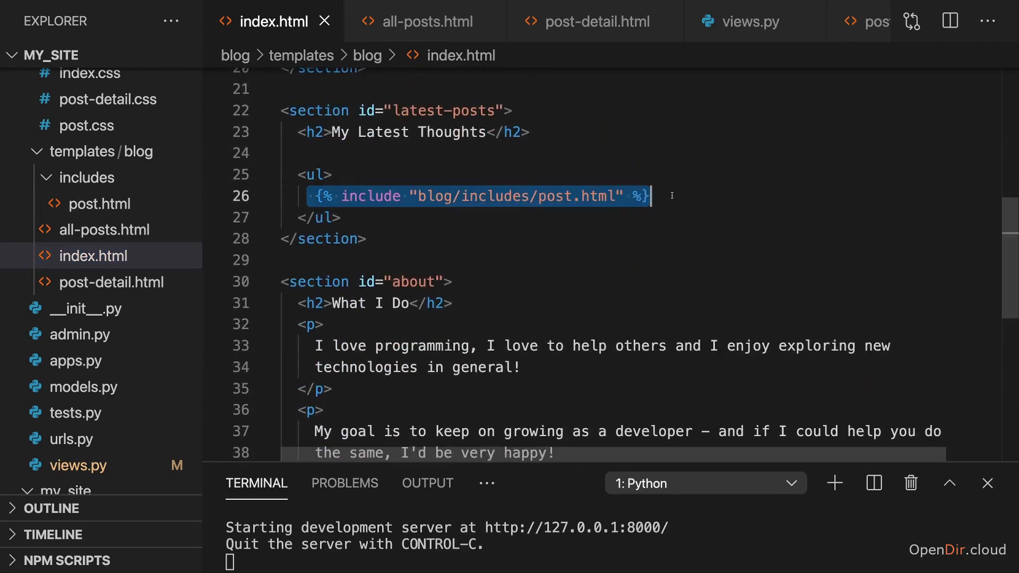
key(Enter)
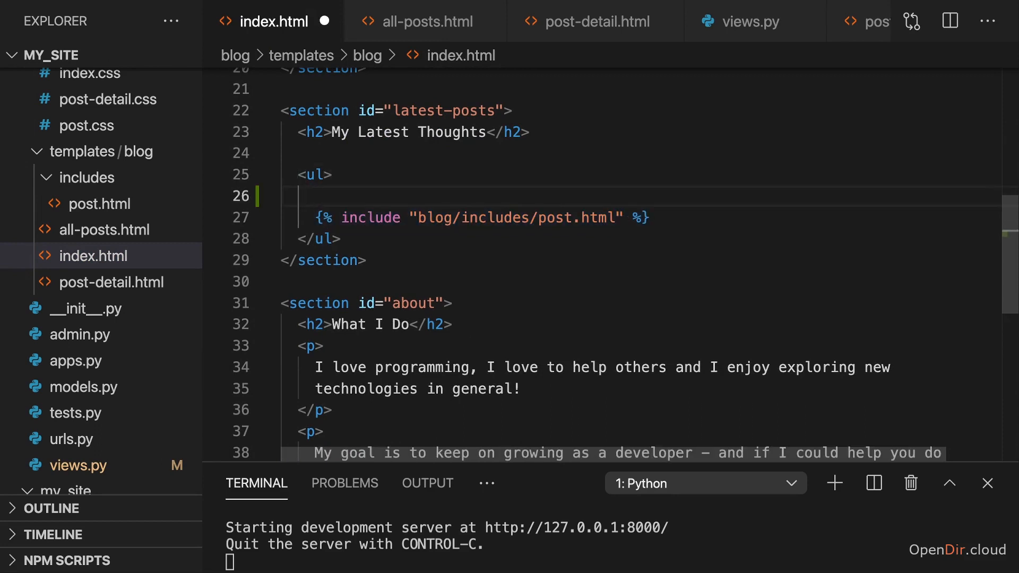
text({%%})
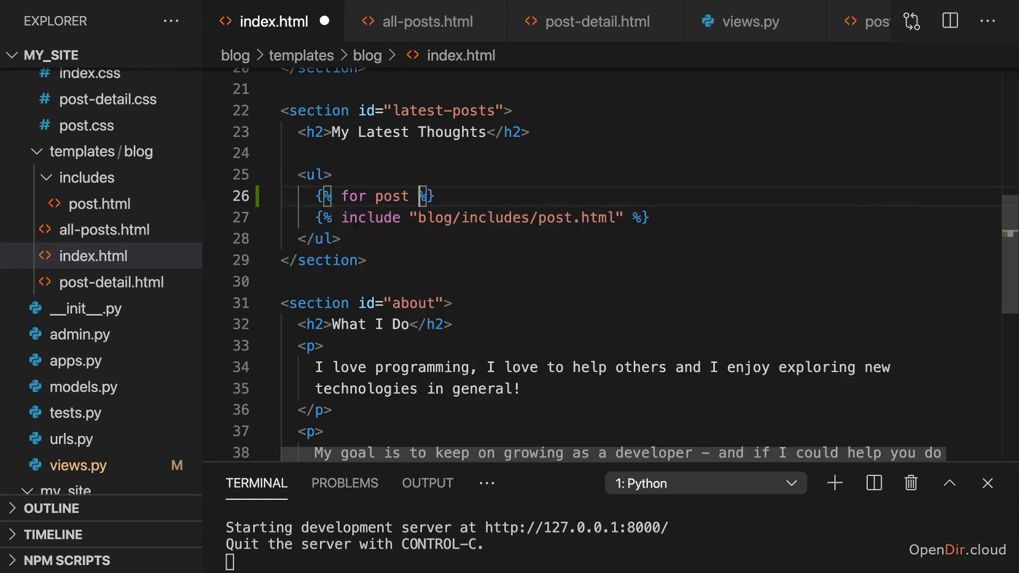
text(in posts)
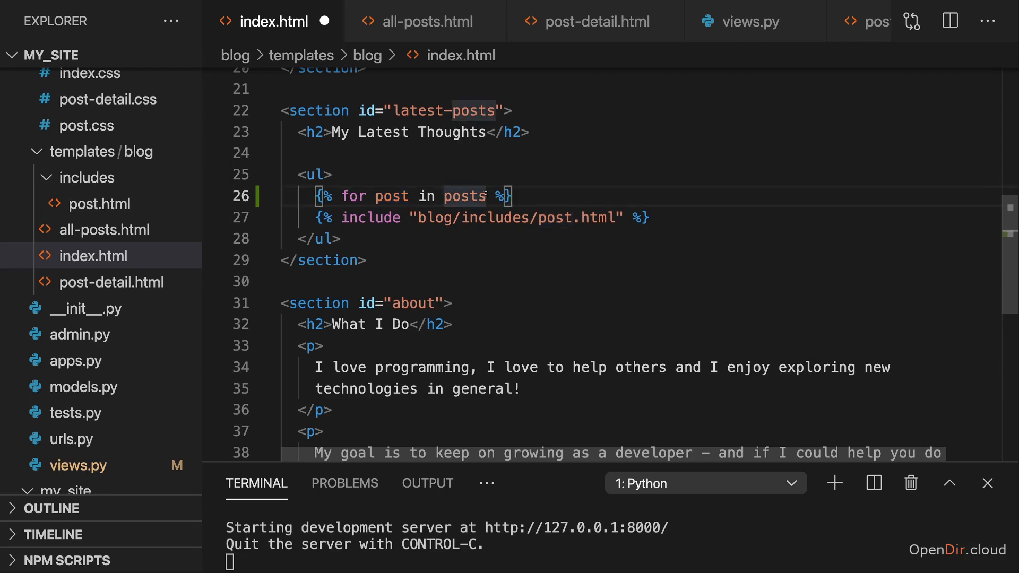
double_click(464, 197)
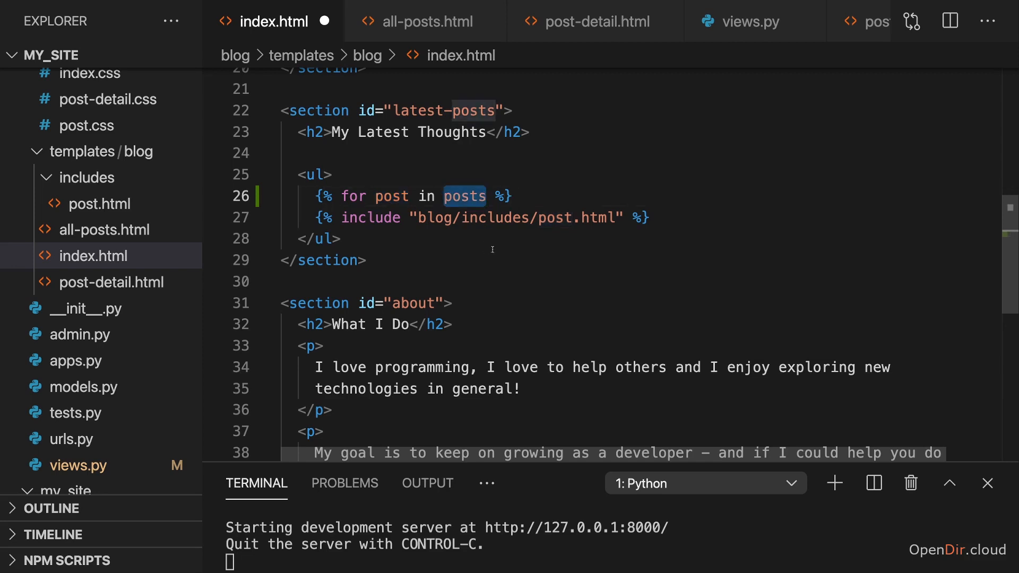
mouse_move(462, 242)
text(8)
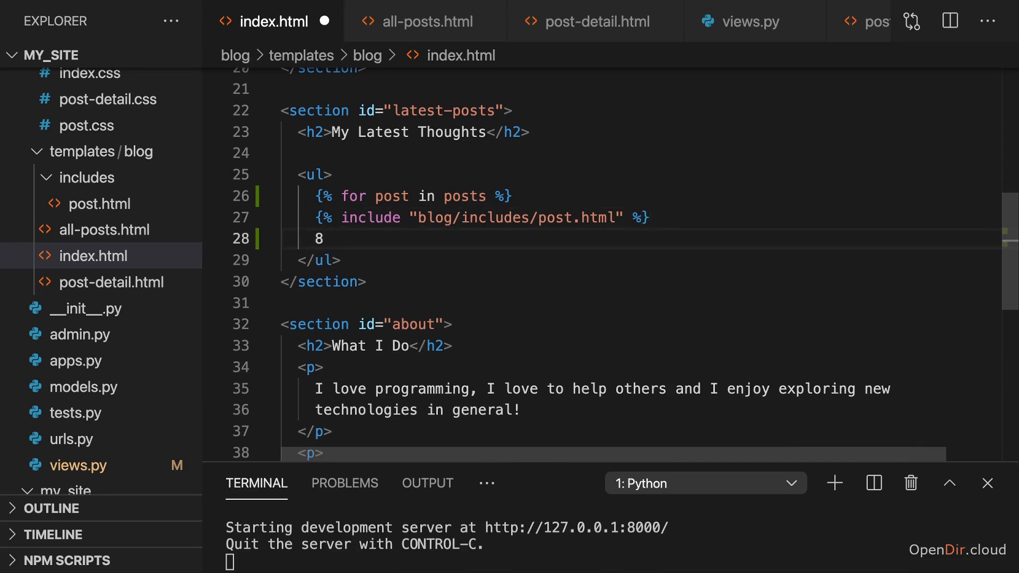
Step: Close the loop with {% endfor %} after the include tag
text({% %})
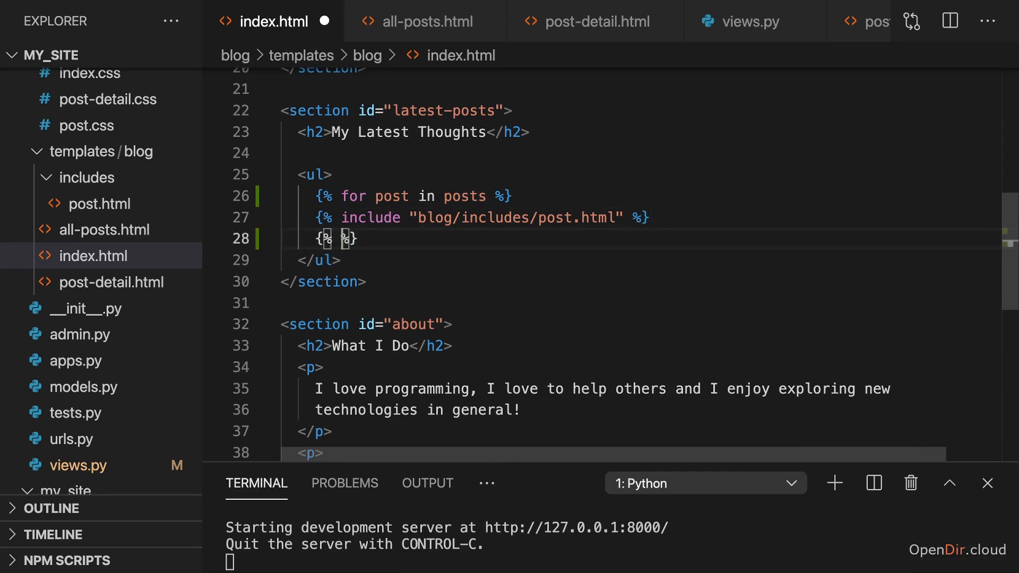
text(endfor)
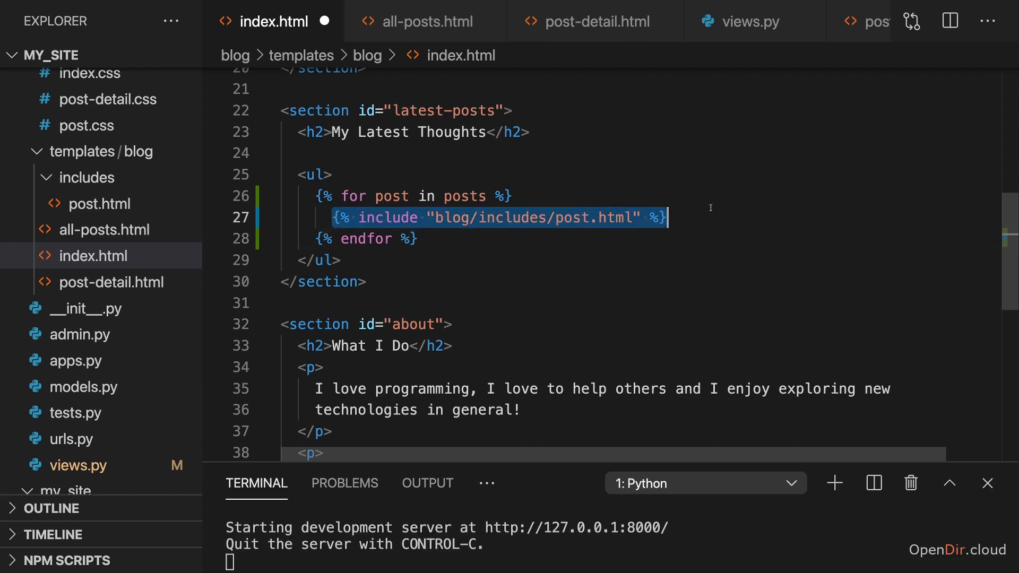
click(419, 325)
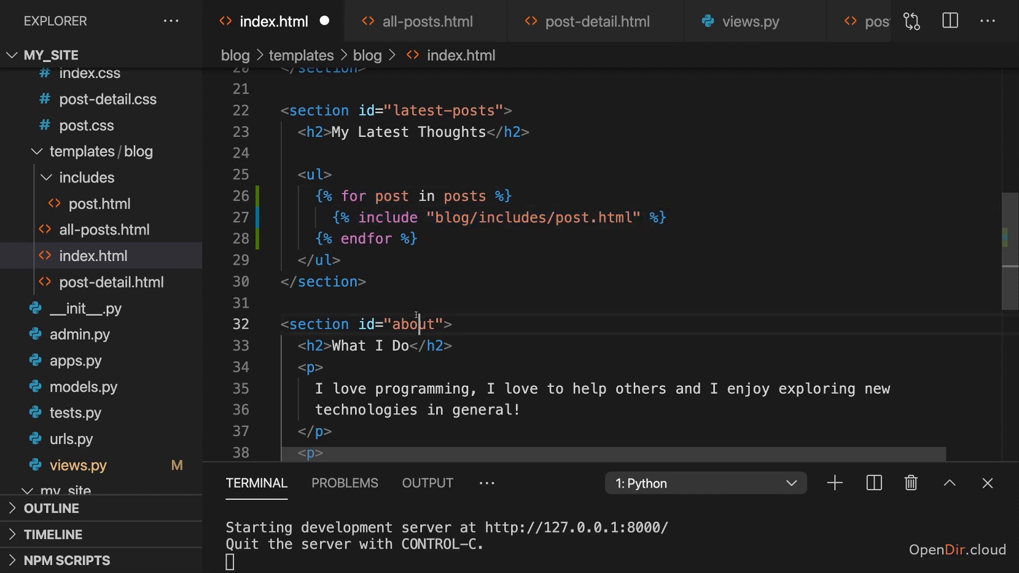
double_click(413, 325)
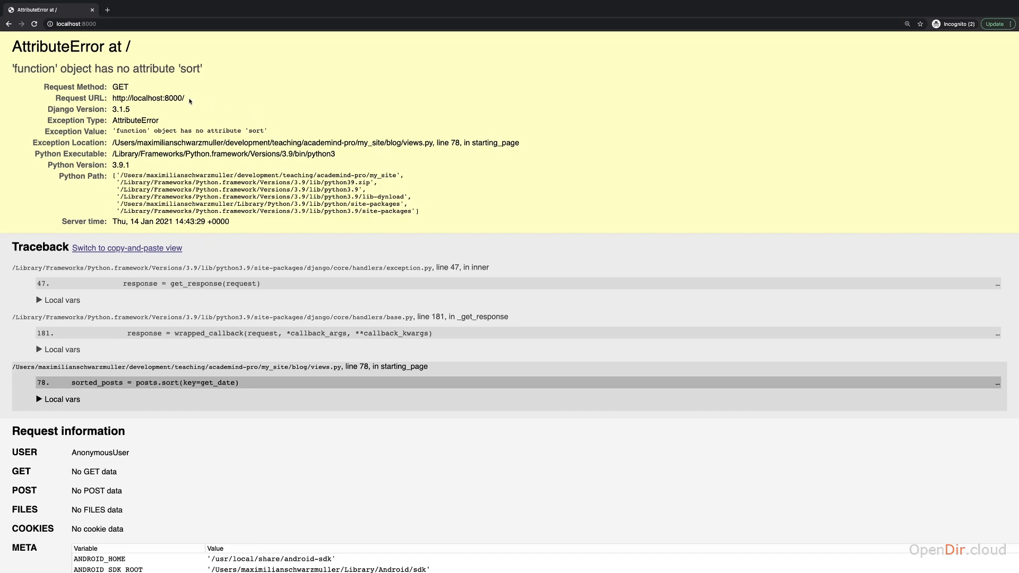
mouse_move(221, 185)
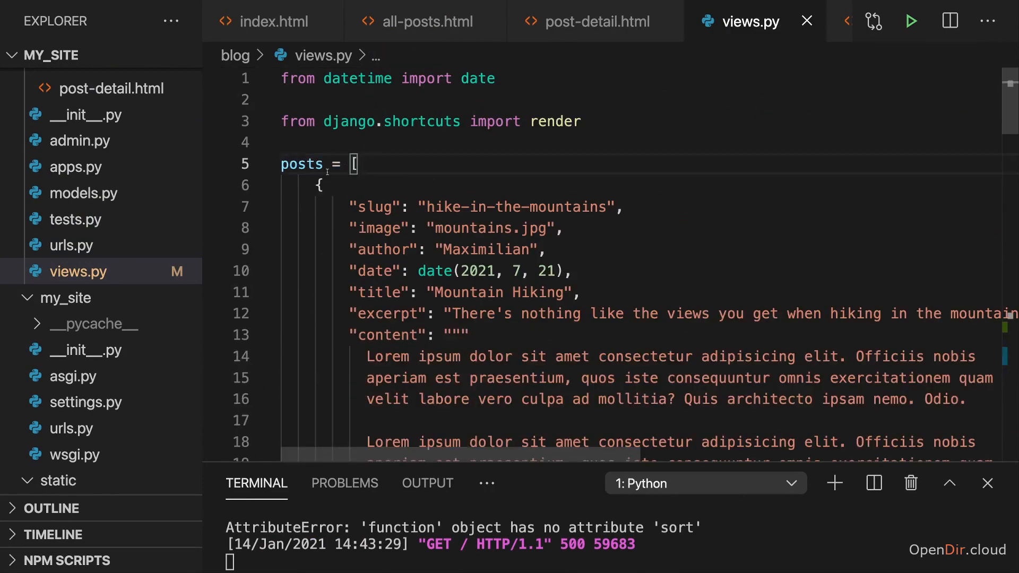
Step: Rename the posts list to all_posts in views.py
text(a)
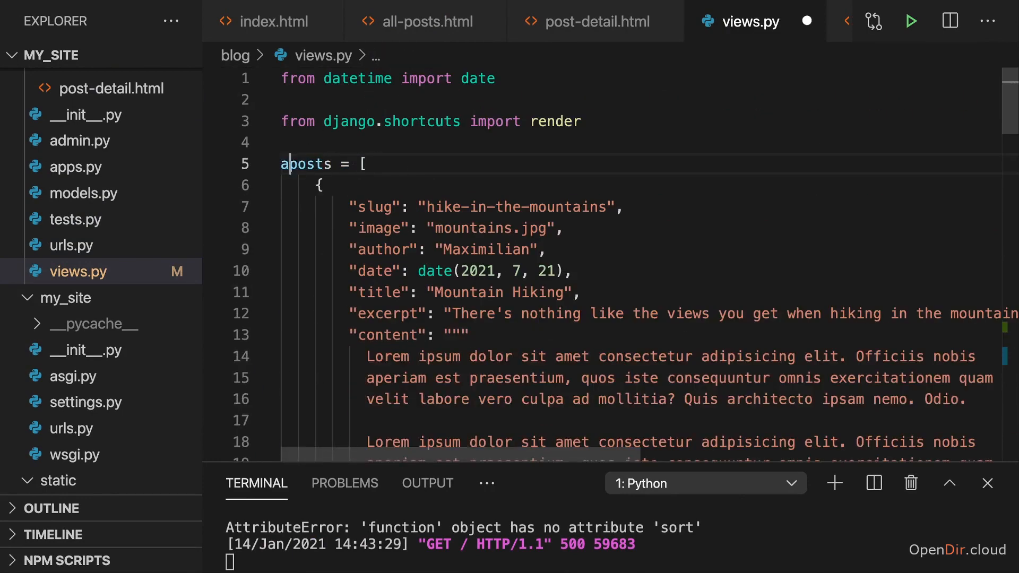
text(all_posts)
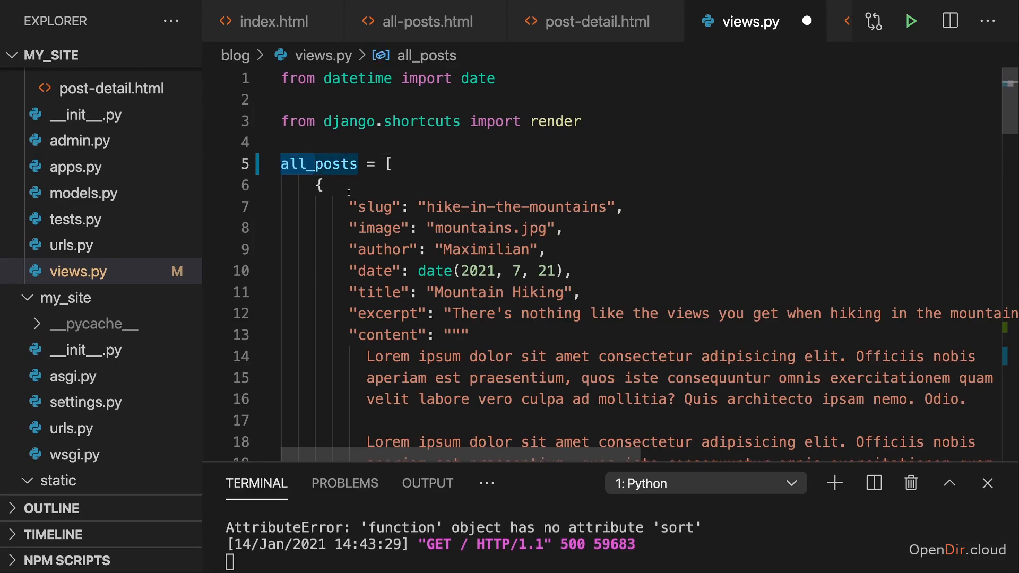
scroll(down, 3)
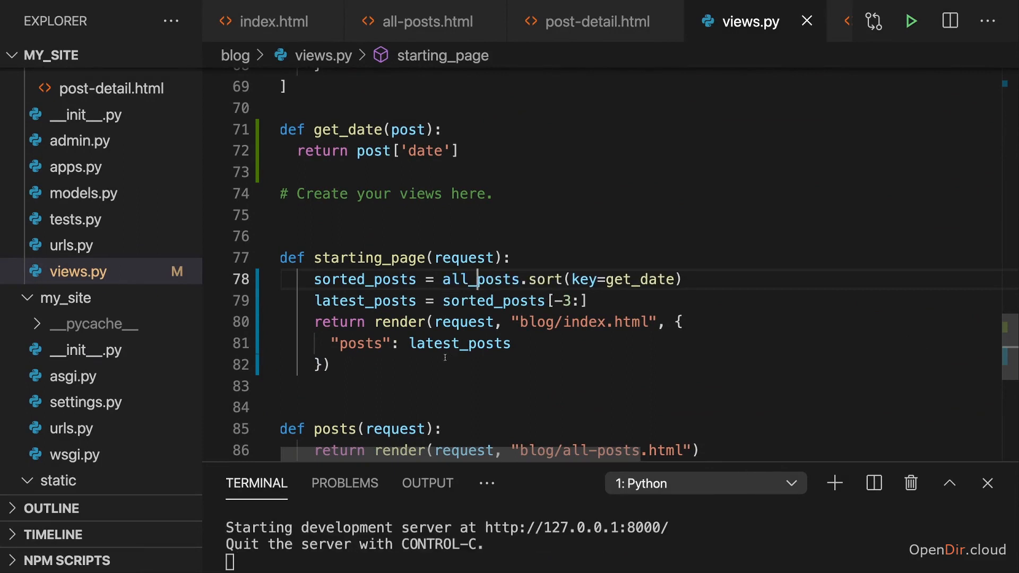
scroll(down, 3)
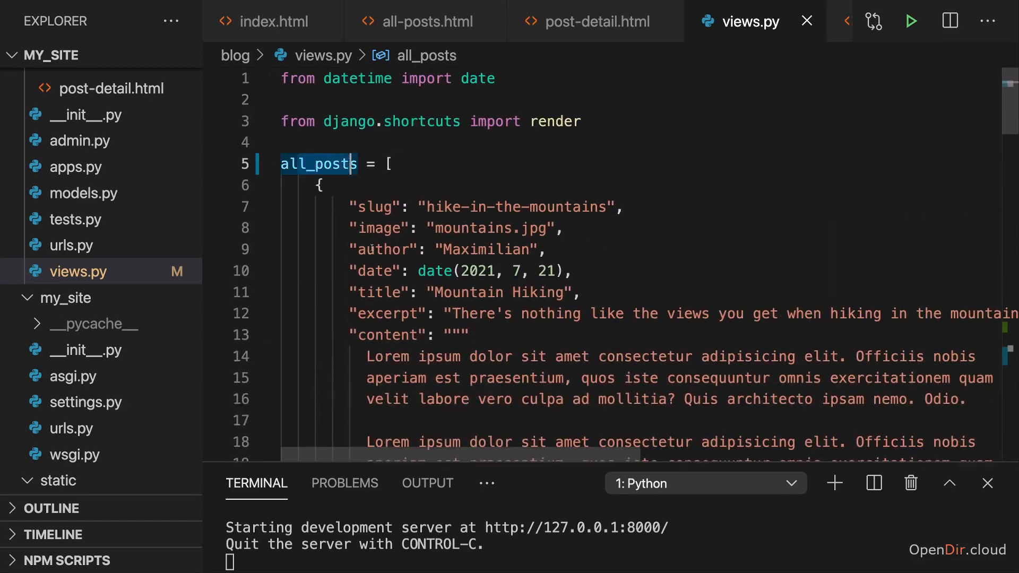
scroll(down, 3)
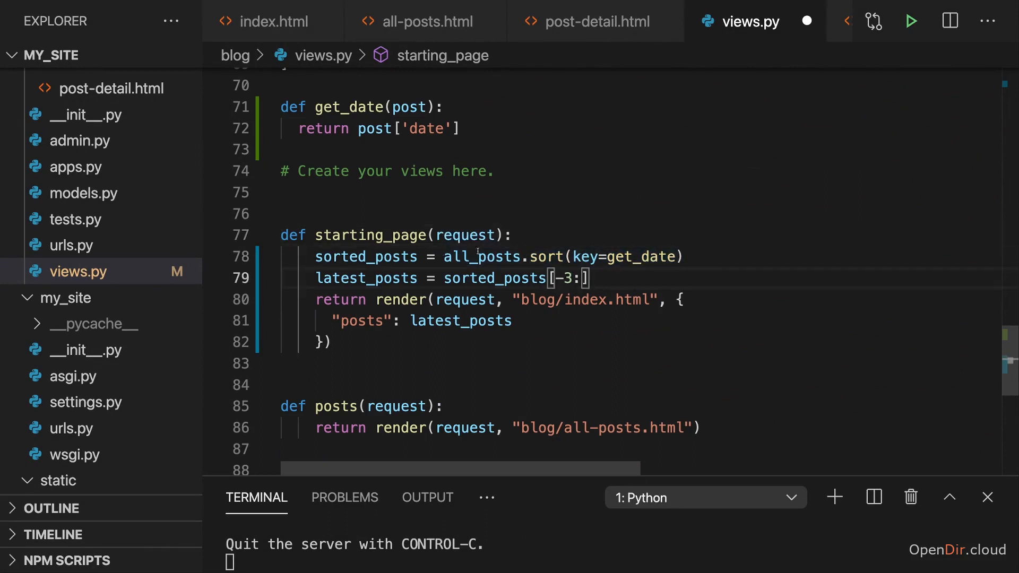
Step: Change the sort line to sorted(all_posts, key=get_date) and save views.py
double_click(481, 256)
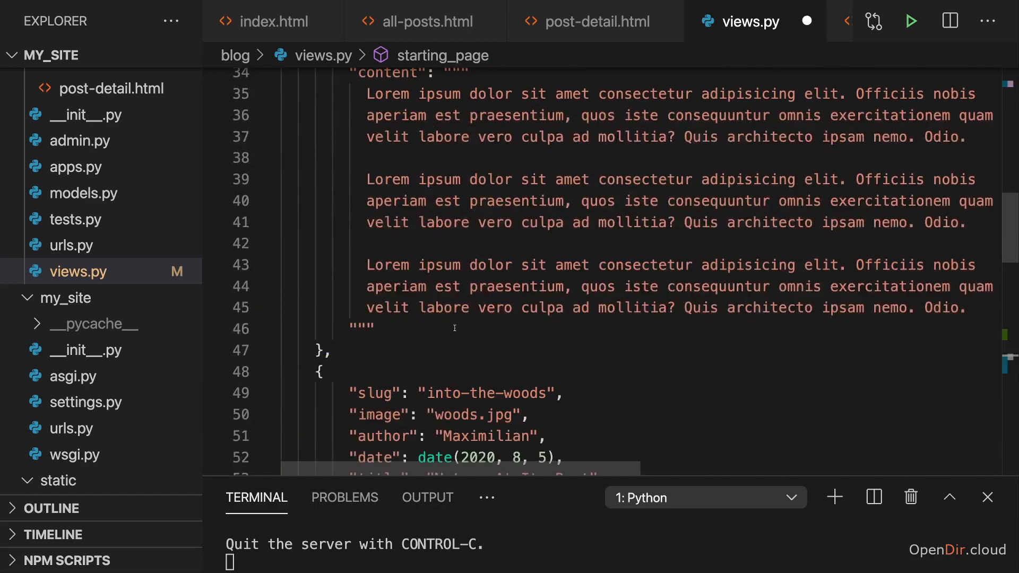
scroll(down, 3)
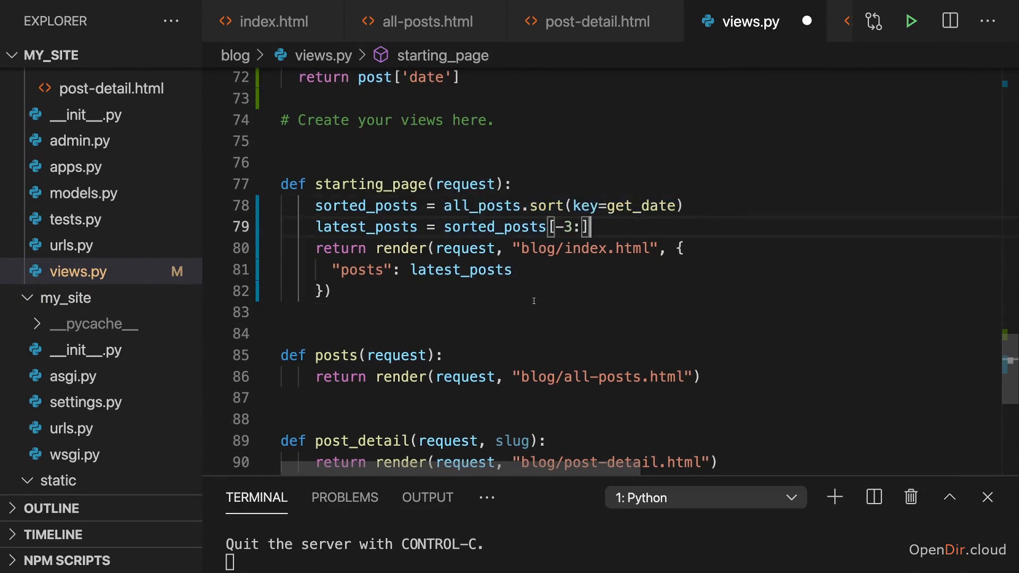
mouse_move(552, 205)
text(ed)
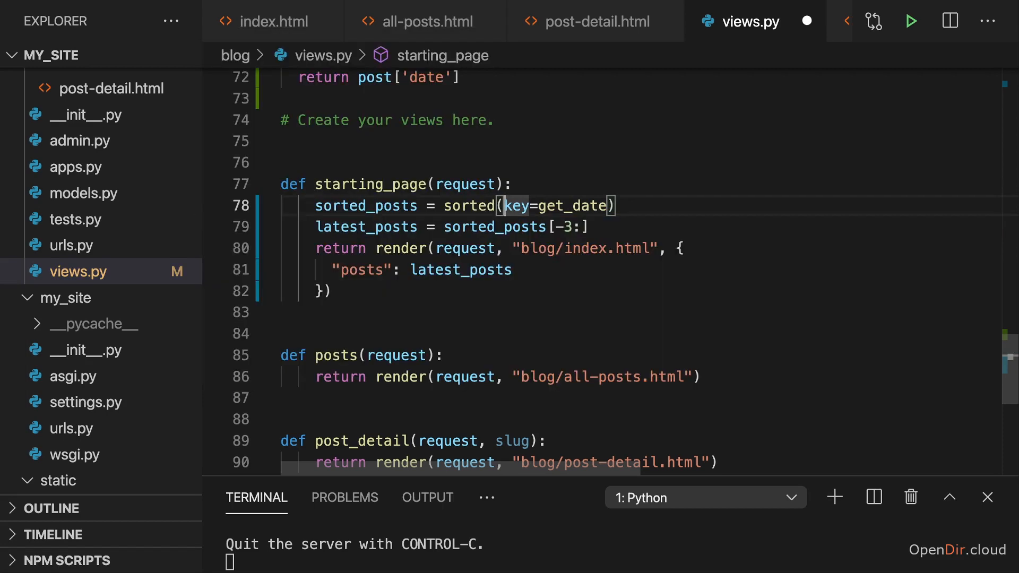
text(all_posts,)
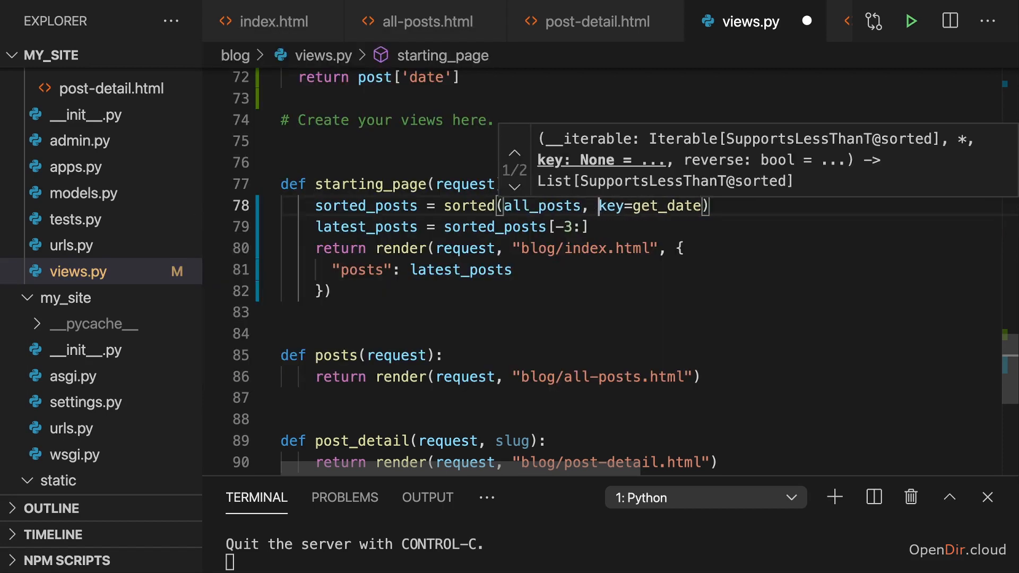
click(637, 289)
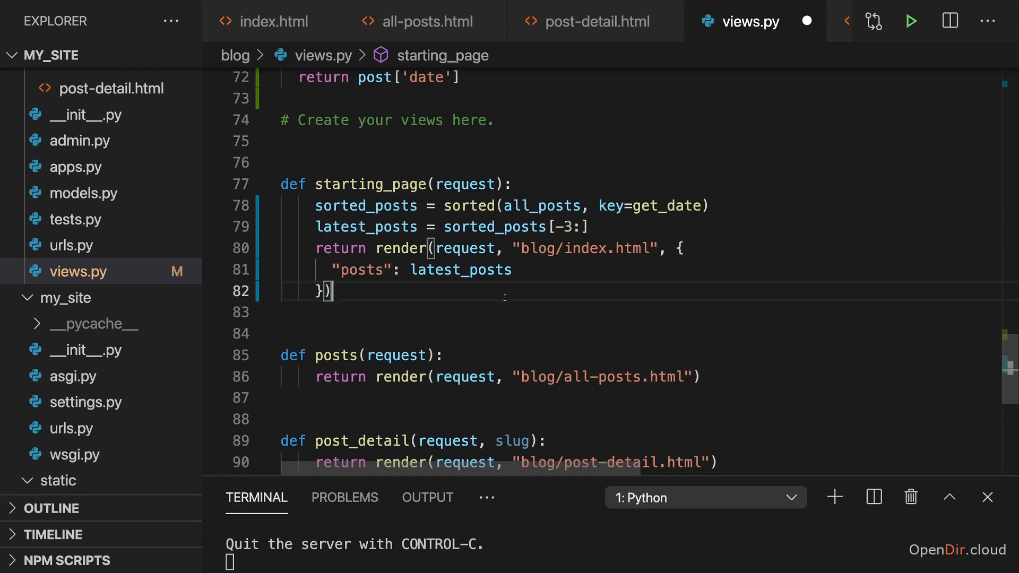
key(ctrl+s)
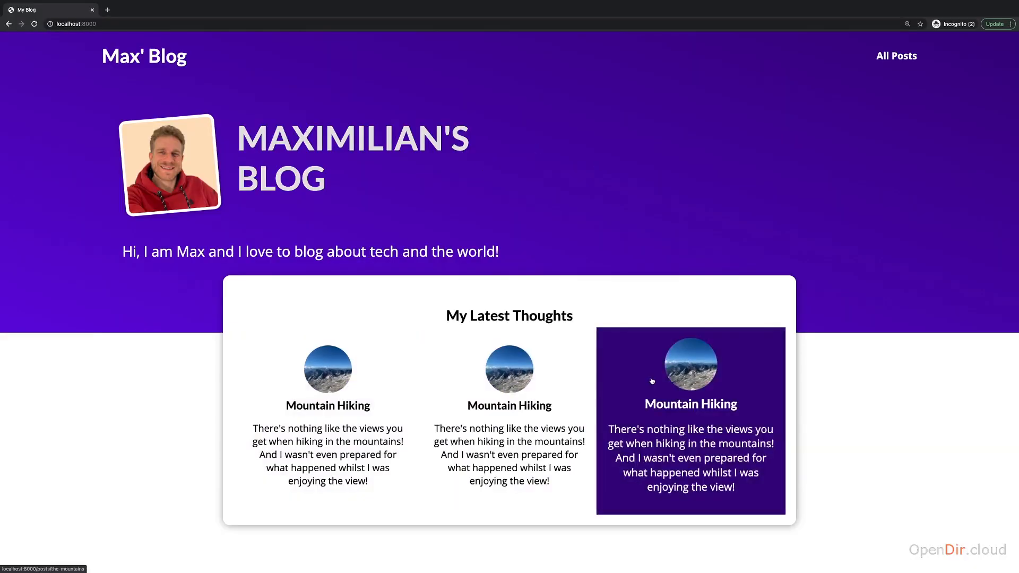
mouse_move(680, 373)
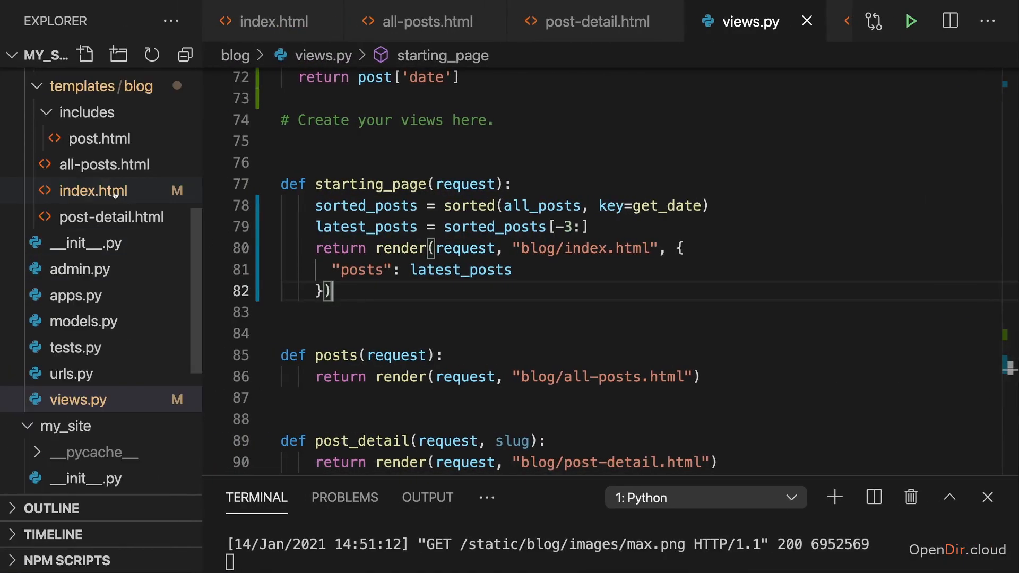
Step: Return to the index.html template in VS Code after checking the homepage
click(93, 190)
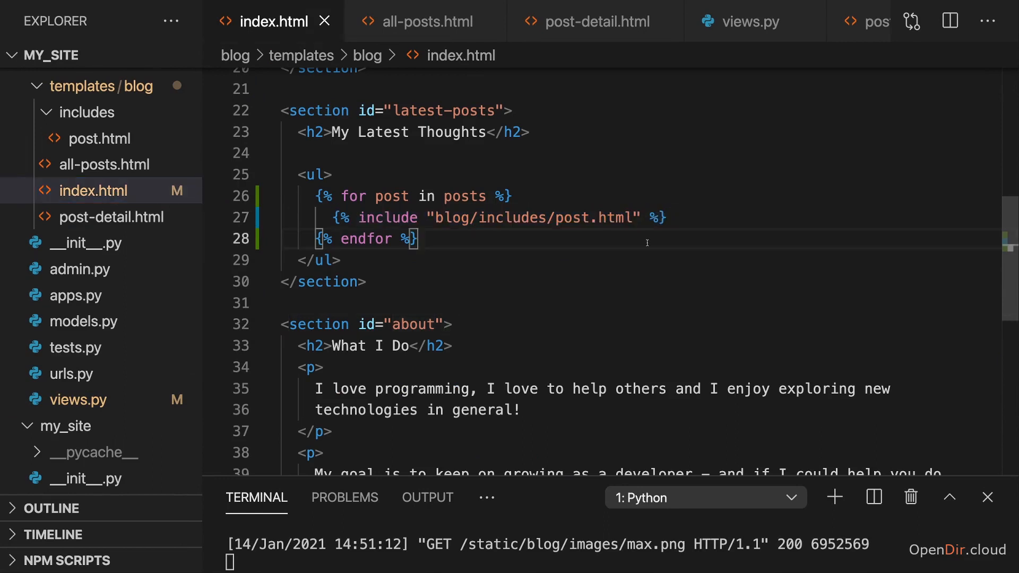
mouse_move(480, 300)
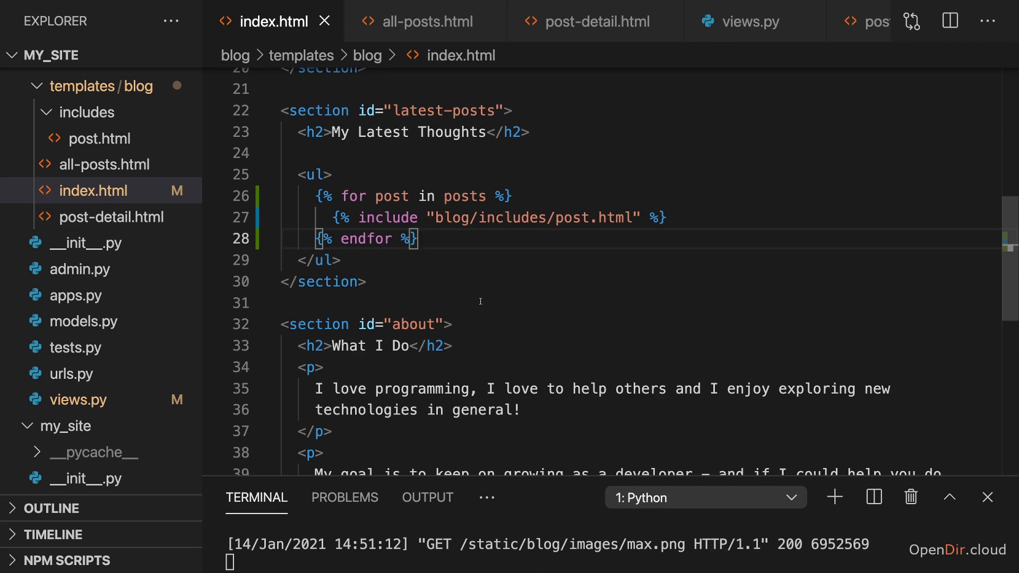
mouse_move(560, 302)
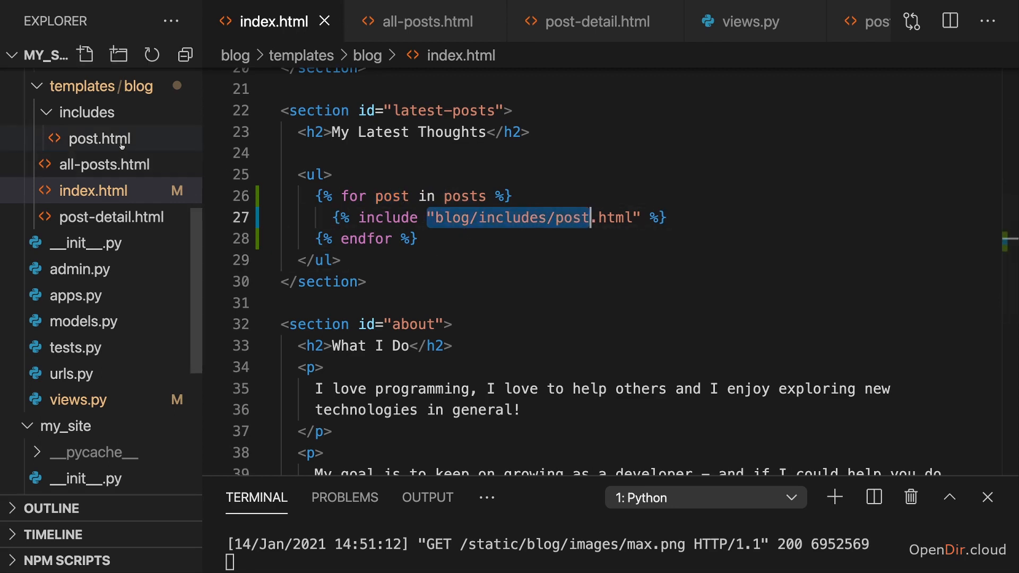
Step: In post.html, replace the hard-coded Mountain Hiking h3 text with {{ post.title }}, after first trying post['title']
click(100, 138)
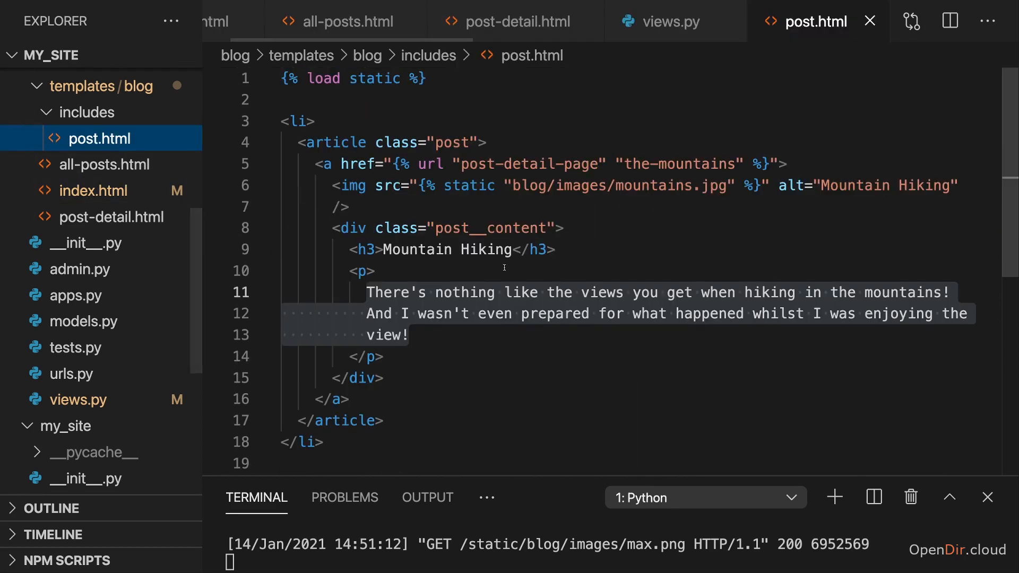
double_click(445, 249)
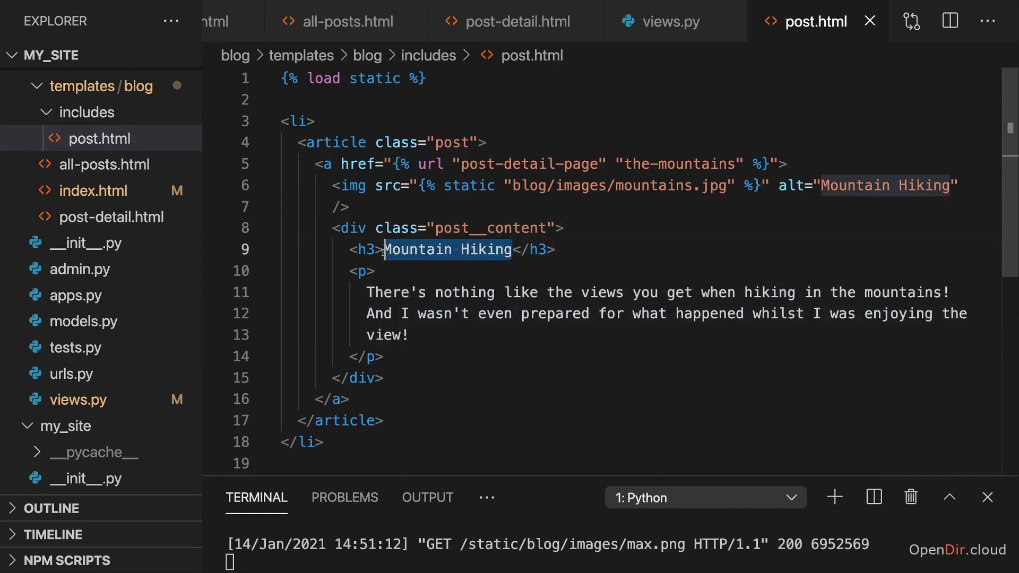
text({{ }})
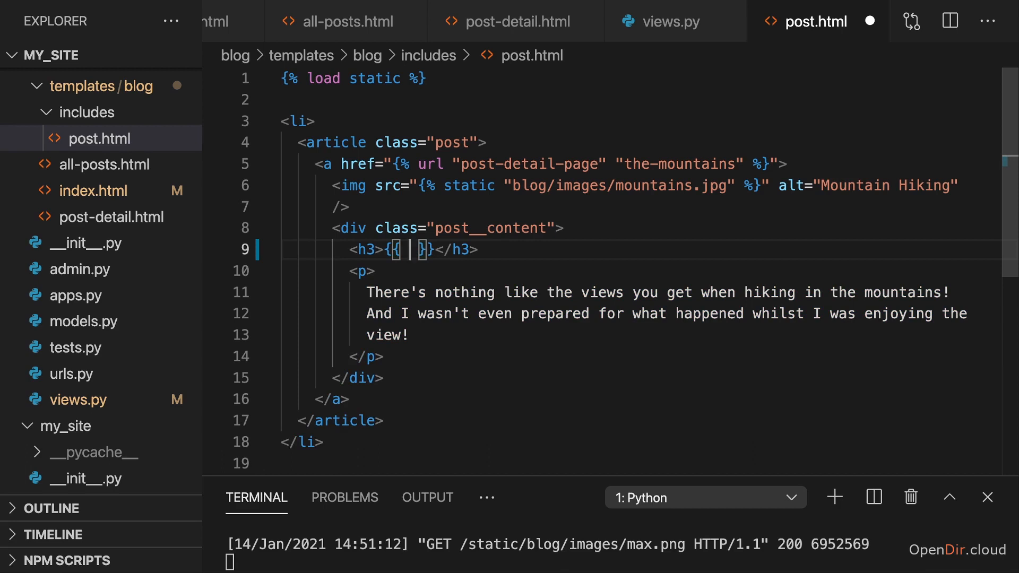
text(post)
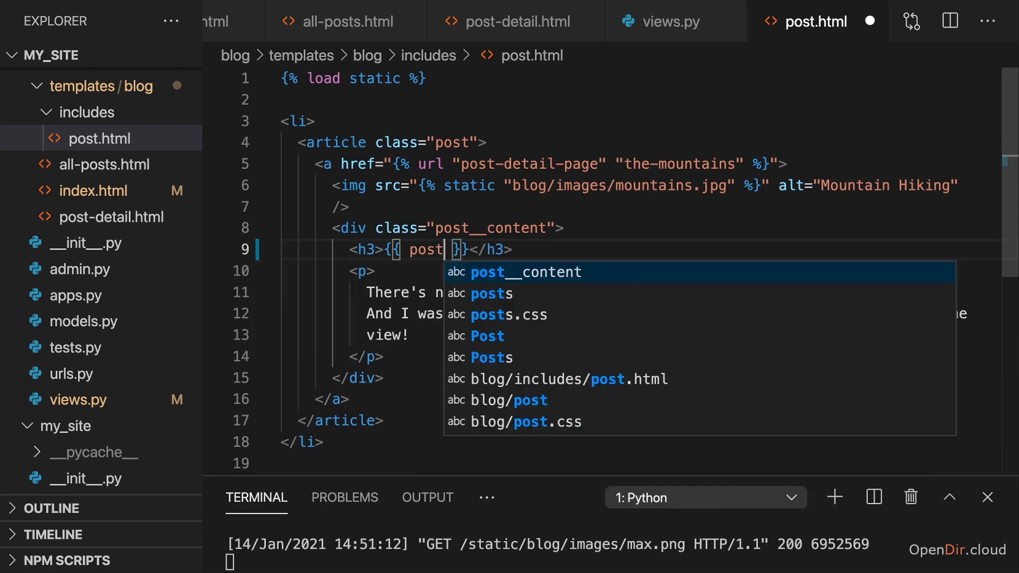
text(['title'])
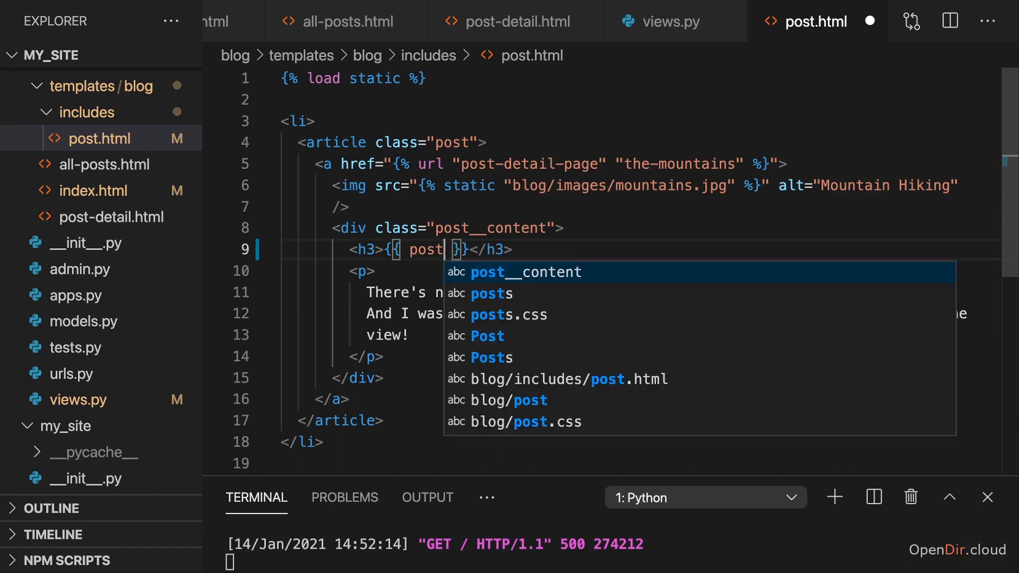
text(.title)
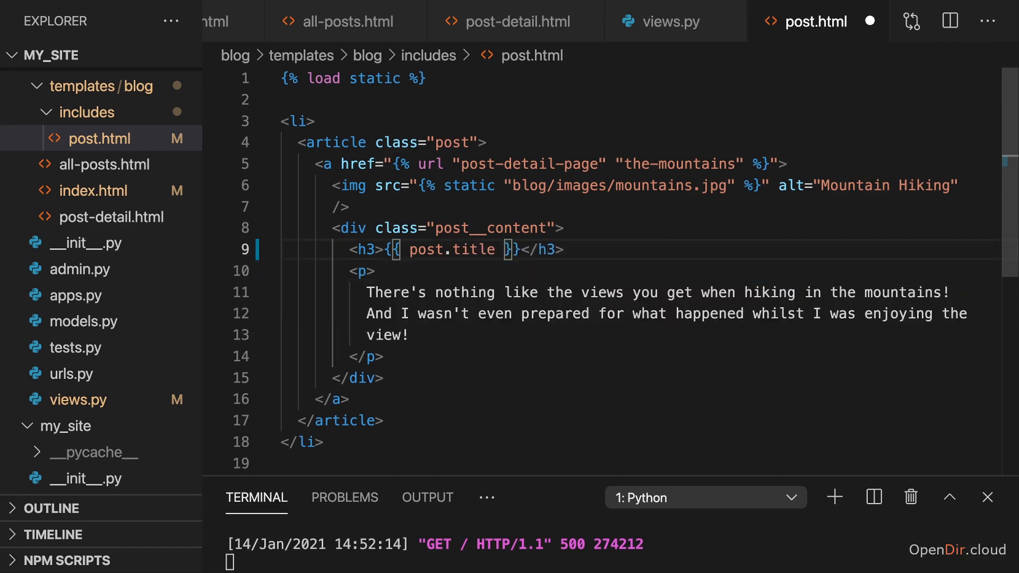
click(497, 249)
text([')
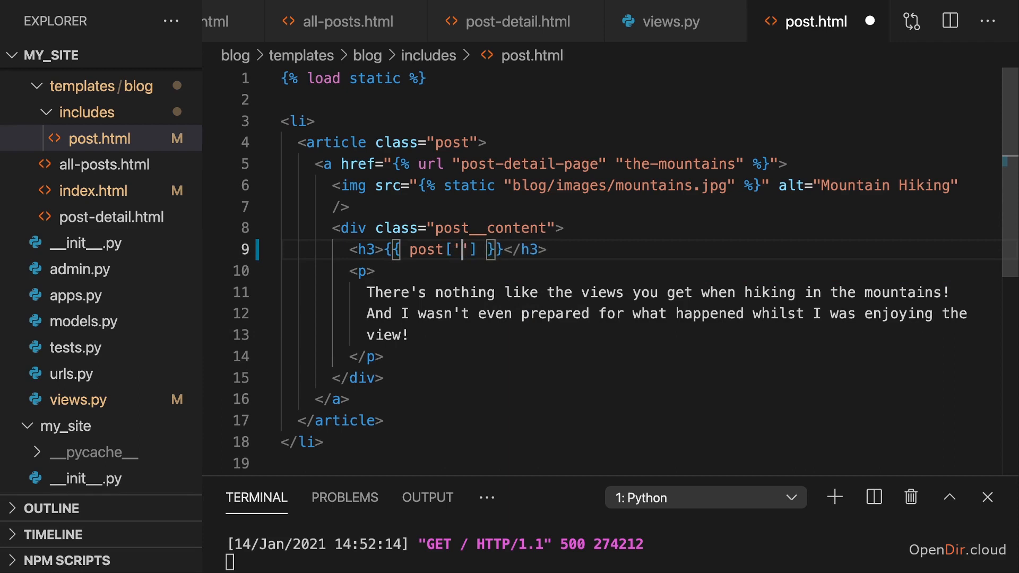
text(title)
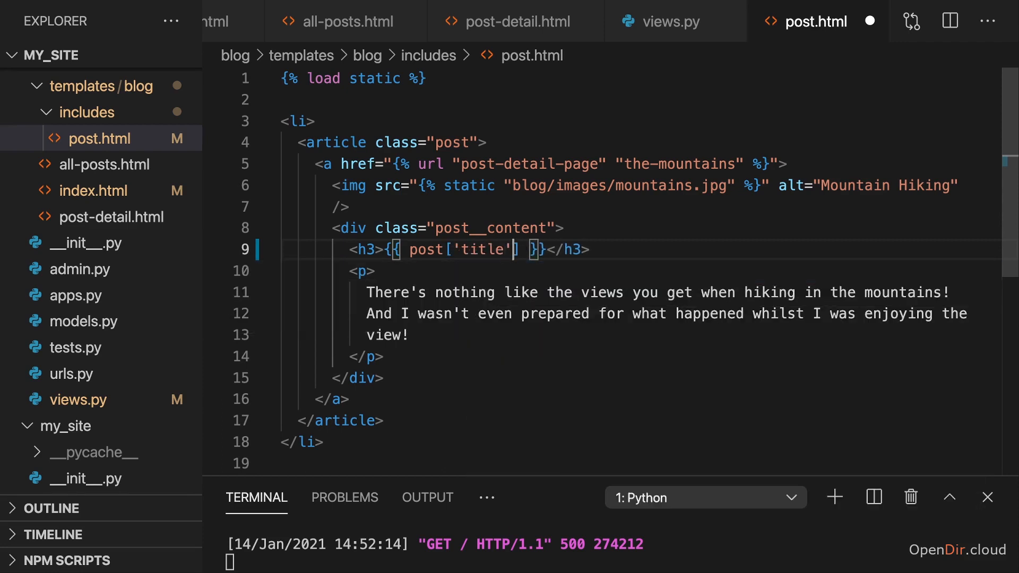
double_click(475, 250)
text(.)
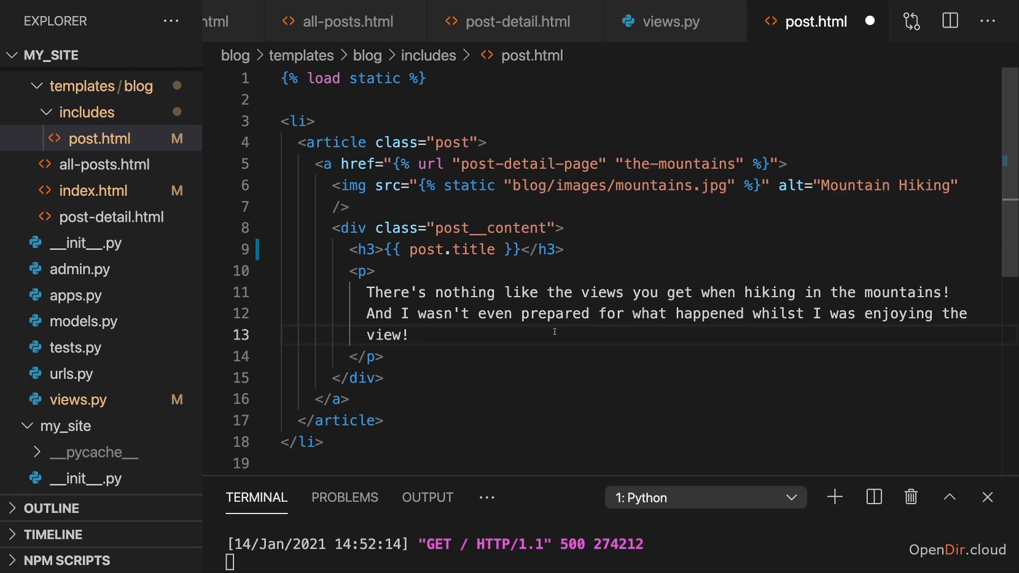
mouse_move(468, 245)
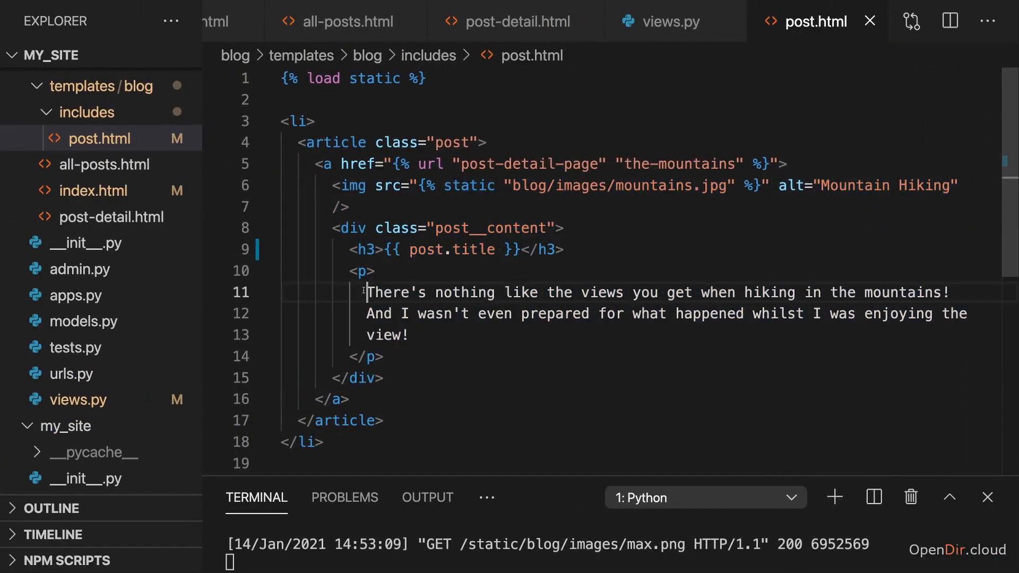
Step: Replace the paragraph's hiking text with {{ post.excerpt }}
text({{ }})
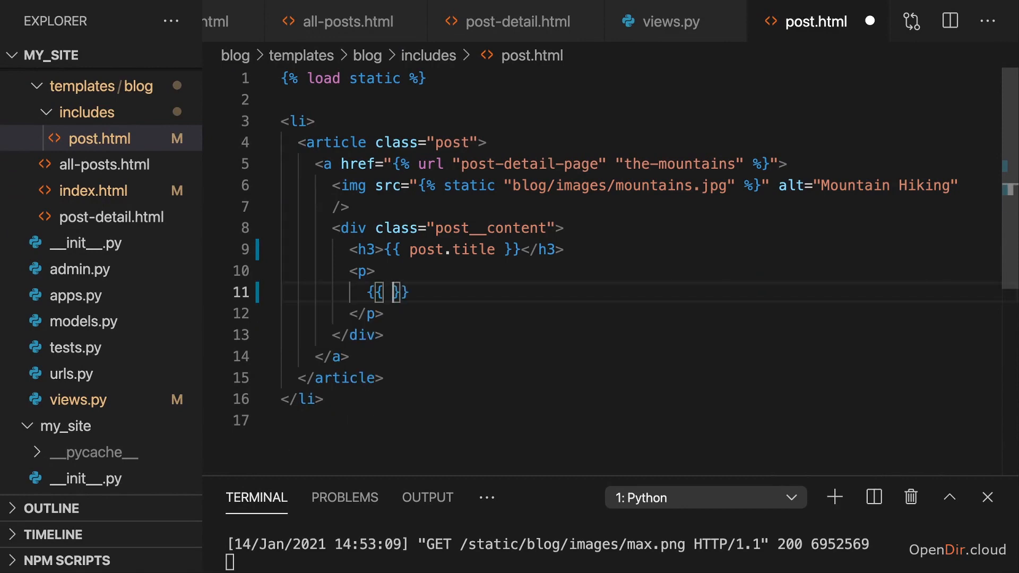
text(post.exc)
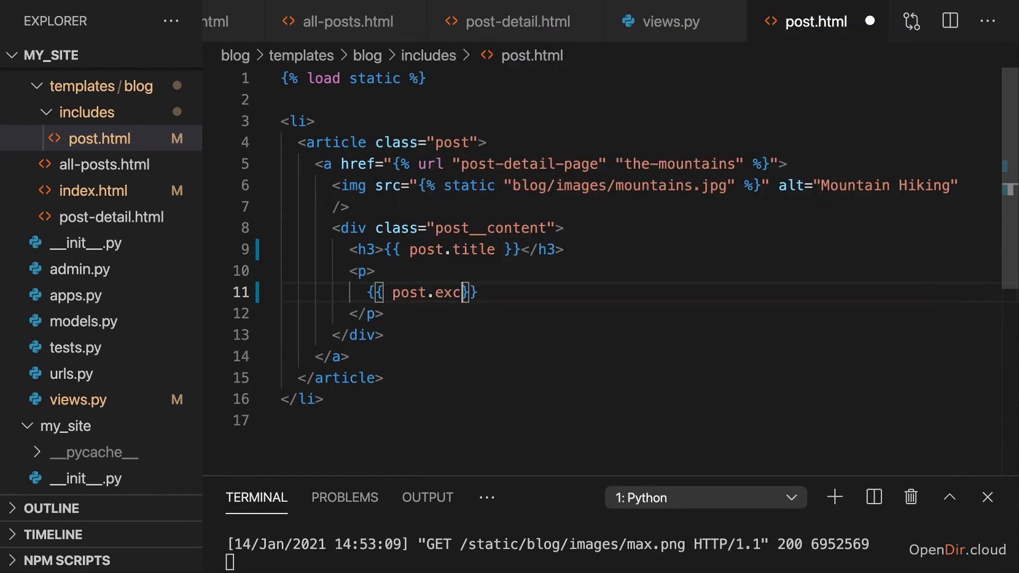
text(rpt)
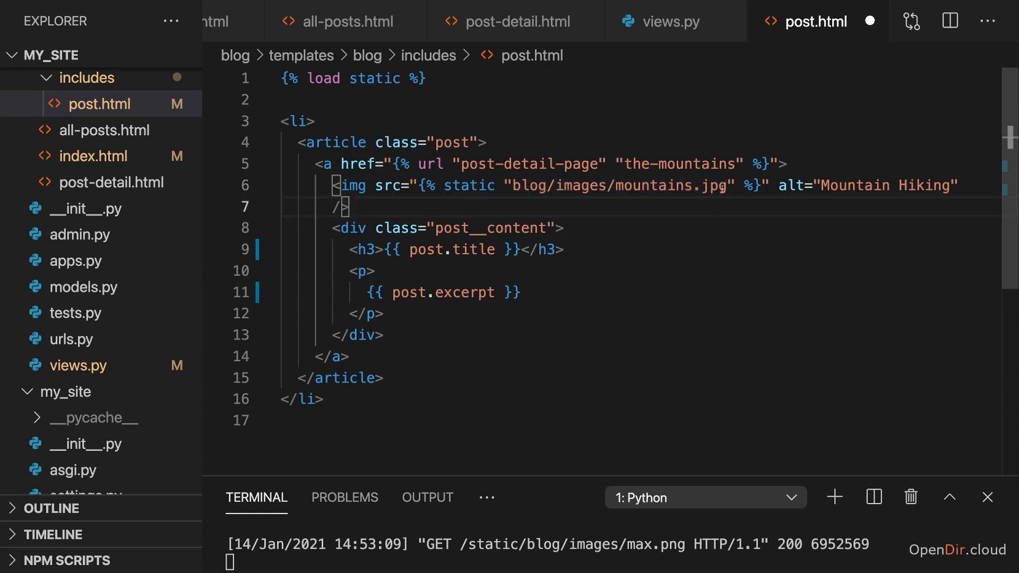
Step: Replace the hard-coded mountains.jpg with |add:post.image on the static images path and save
double_click(559, 185)
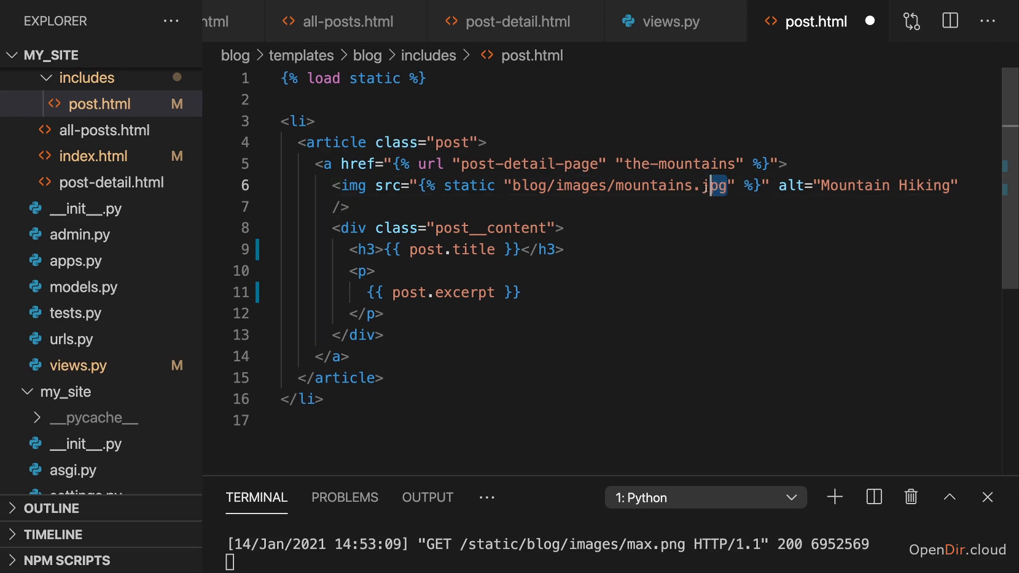
double_click(663, 185)
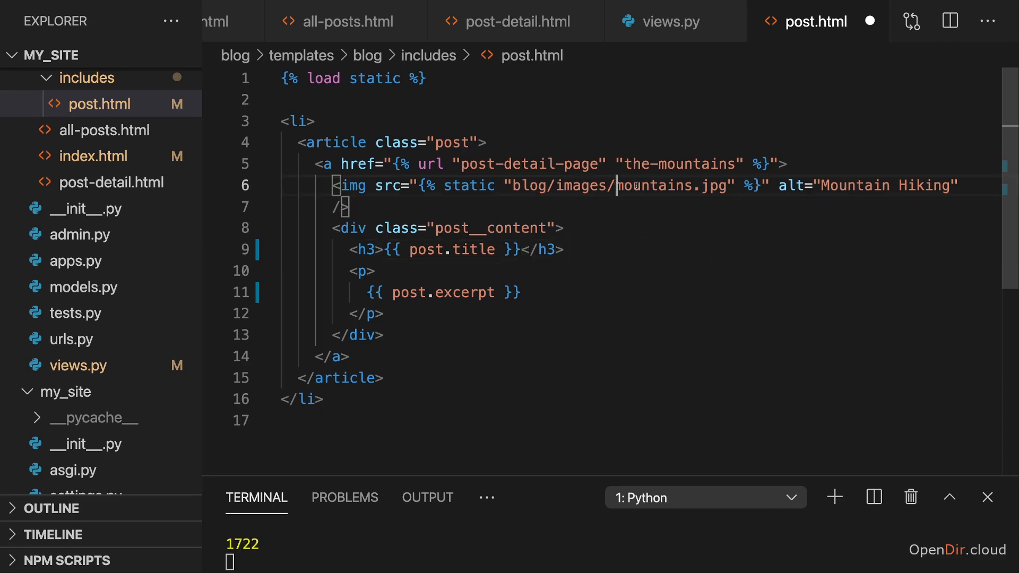
double_click(673, 185)
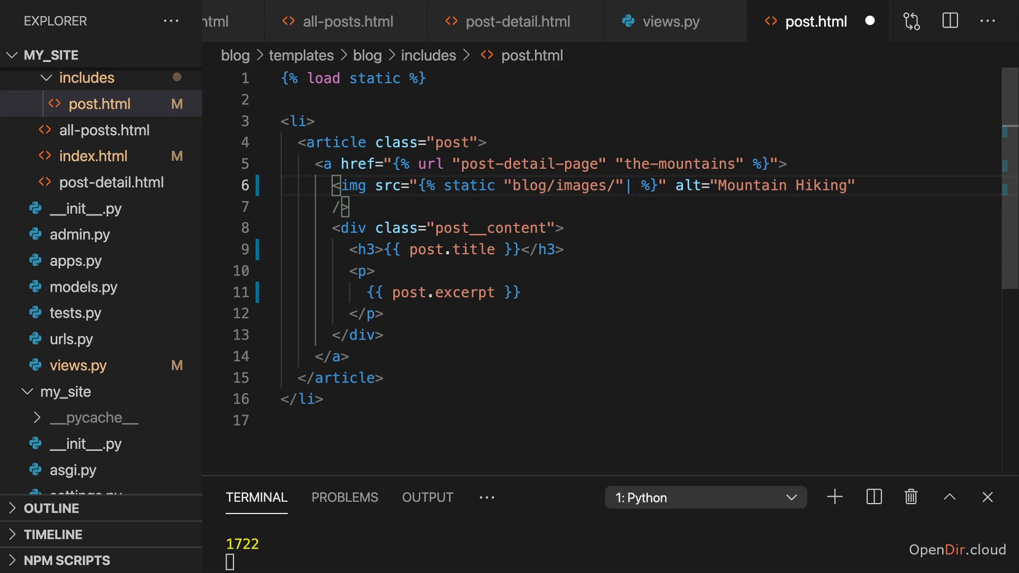
text(add)
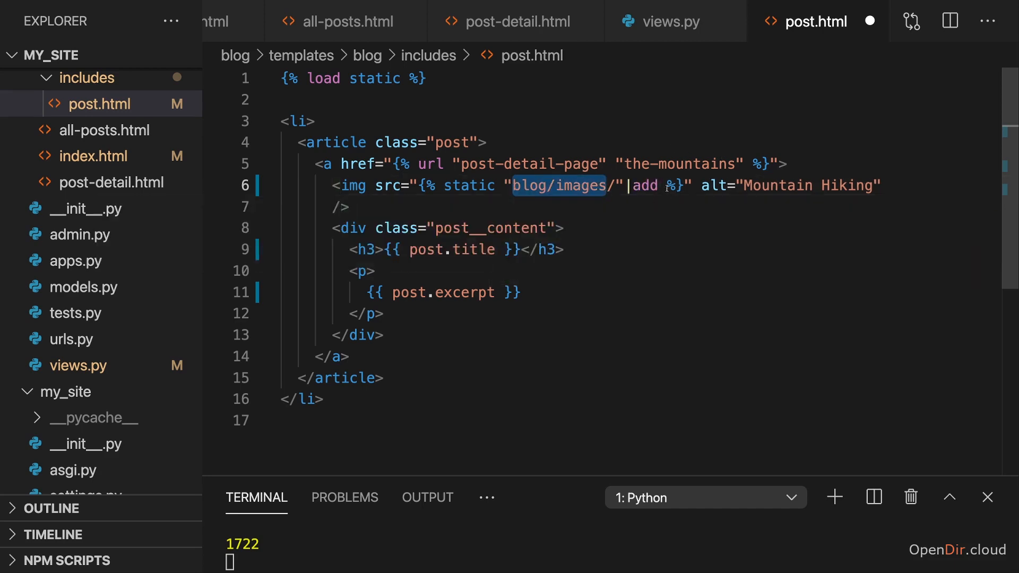
text(:)
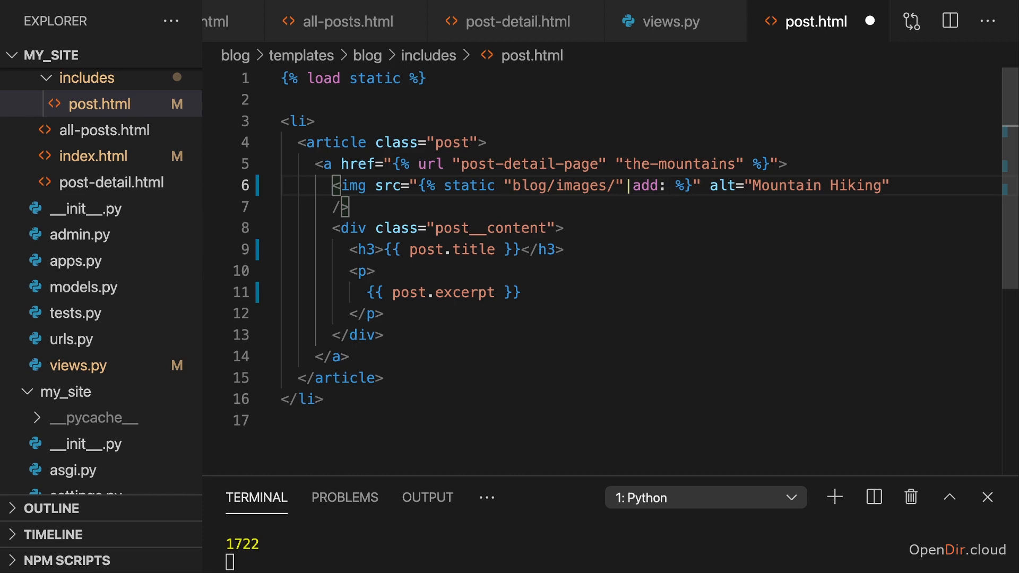
text(post.image)
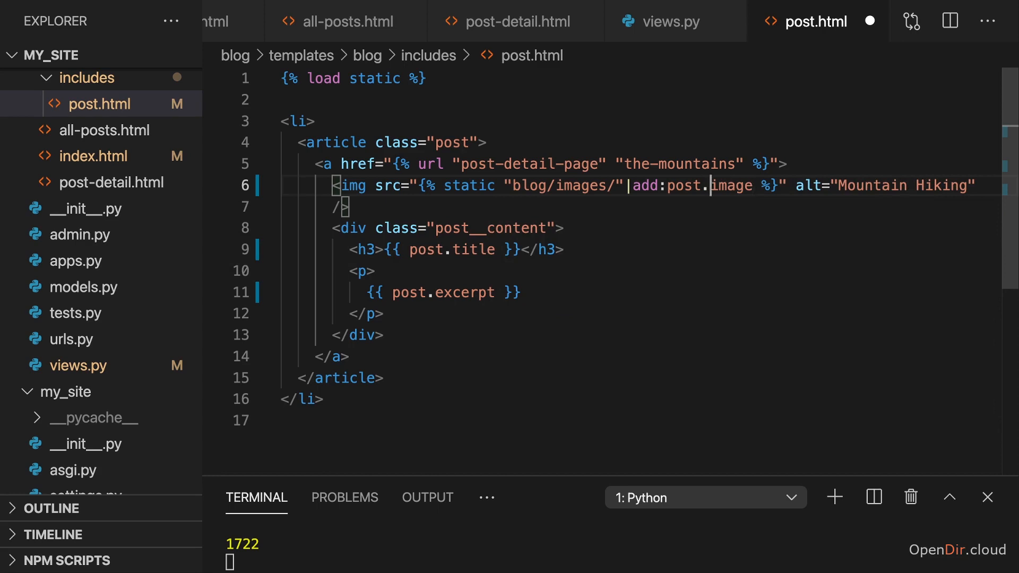
double_click(732, 185)
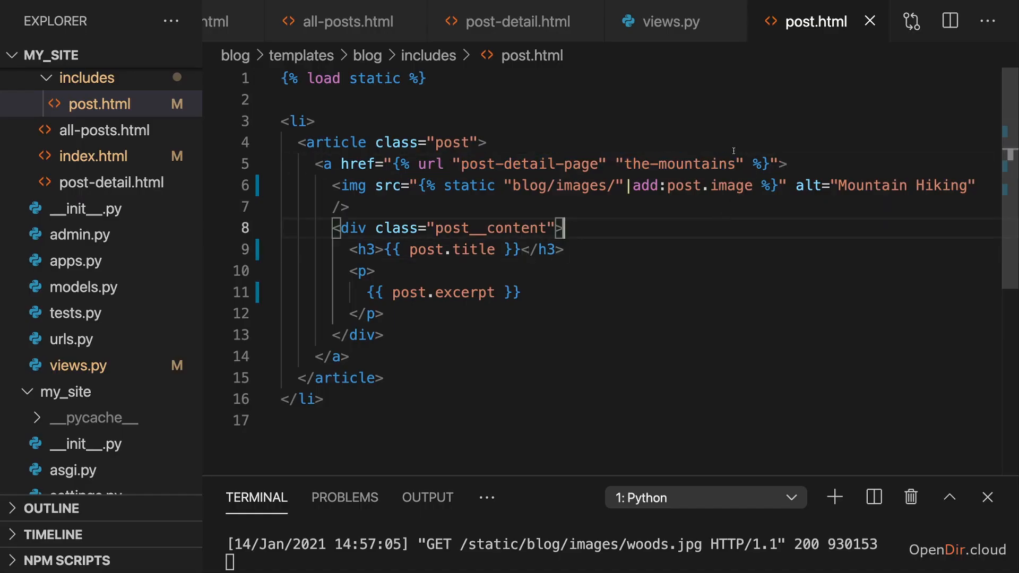
Step: Replace the hard-coded 'the-mountains' in the post-detail-page url tag with post.slug
double_click(677, 163)
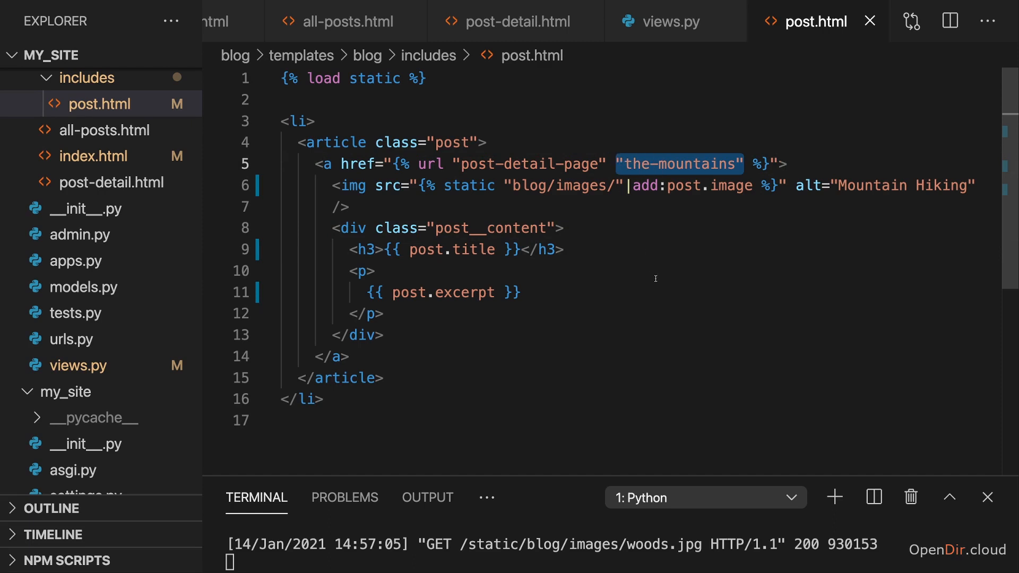
click(662, 21)
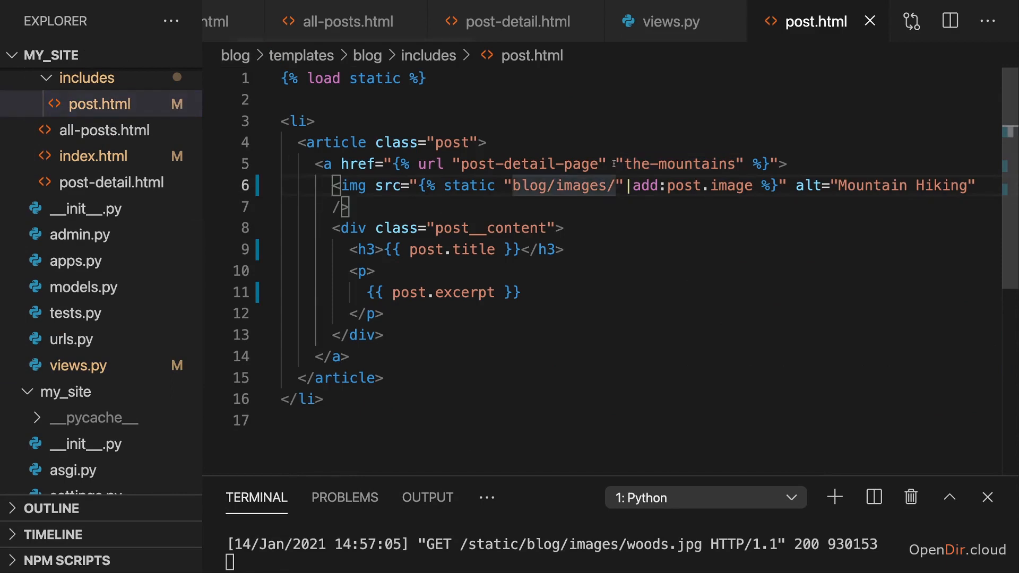
double_click(678, 163)
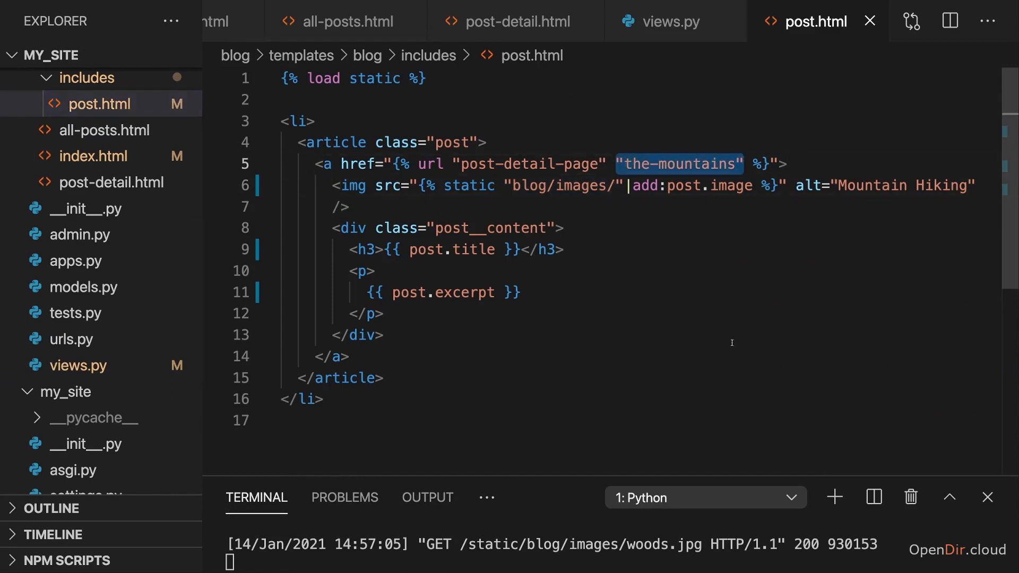
text(post.slug)
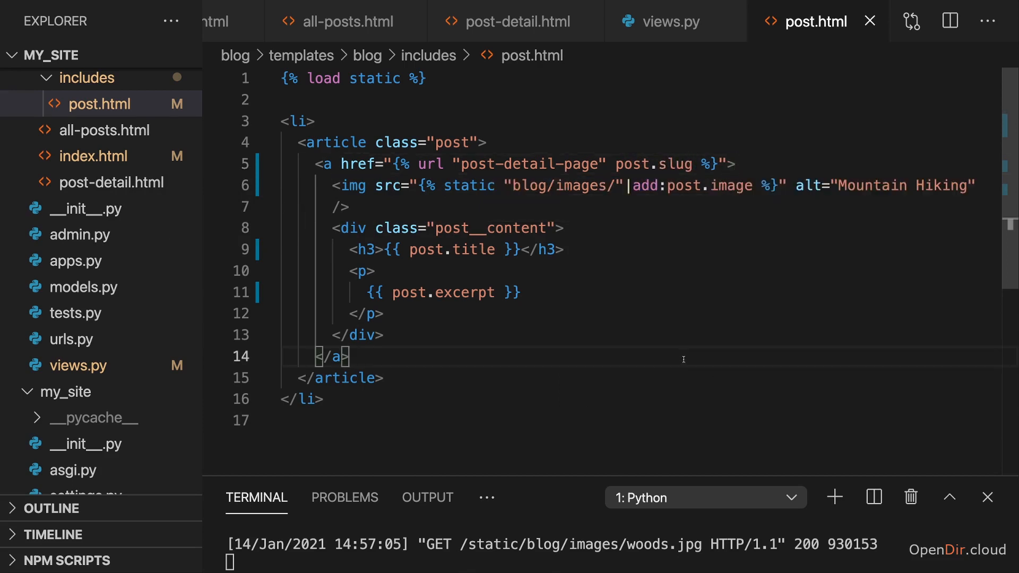
mouse_move(678, 344)
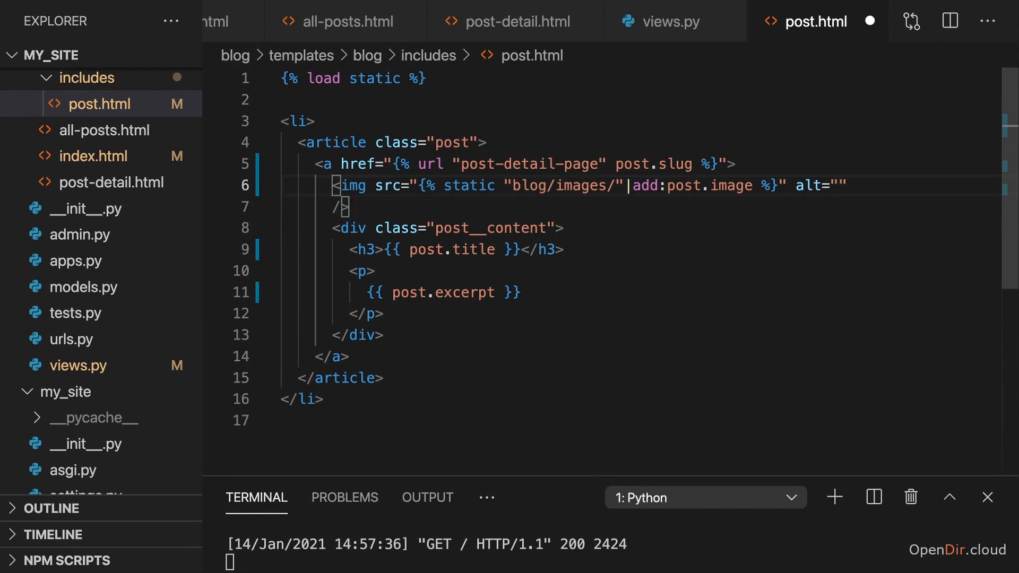
Step: Replace the 'Mountain Hiking' alt text with {{ post.title }} and save
text({{)
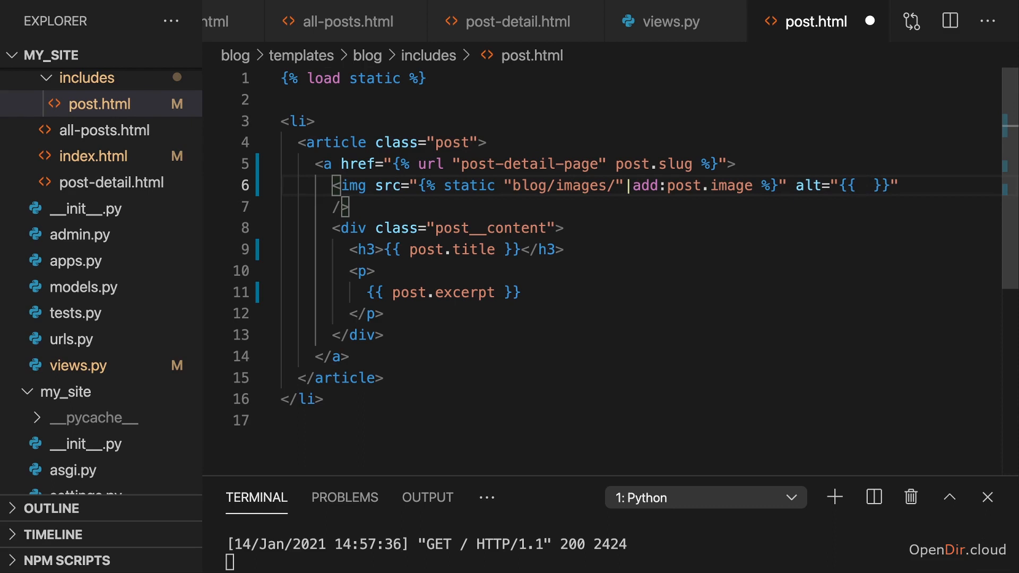
text(post.title)
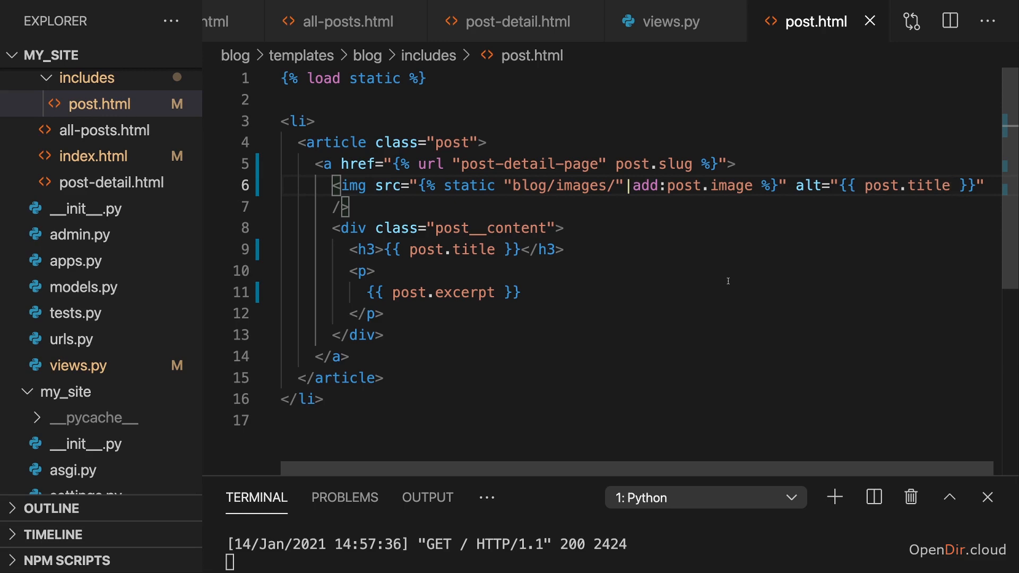
double_click(723, 185)
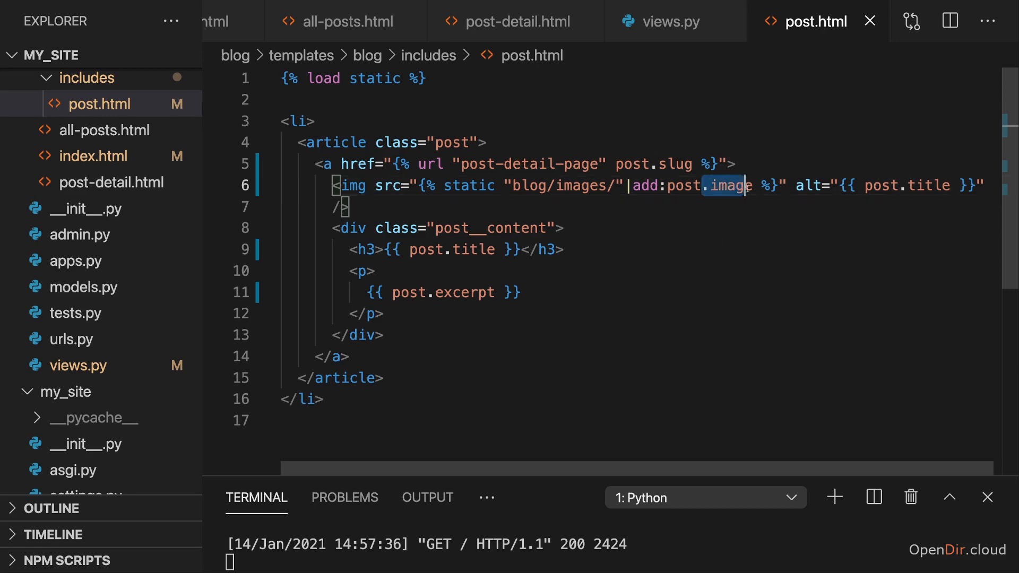
click(555, 250)
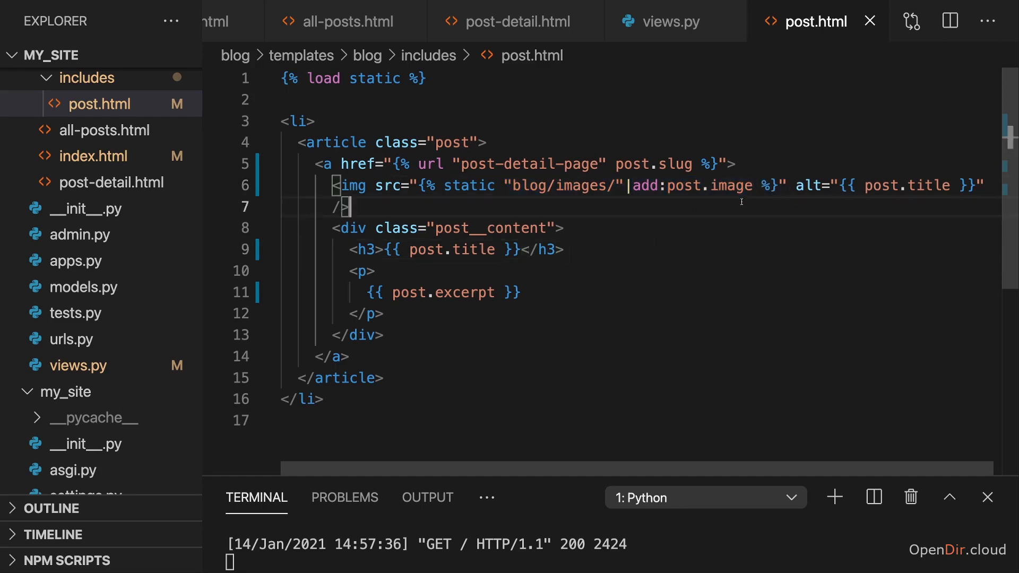
mouse_move(698, 218)
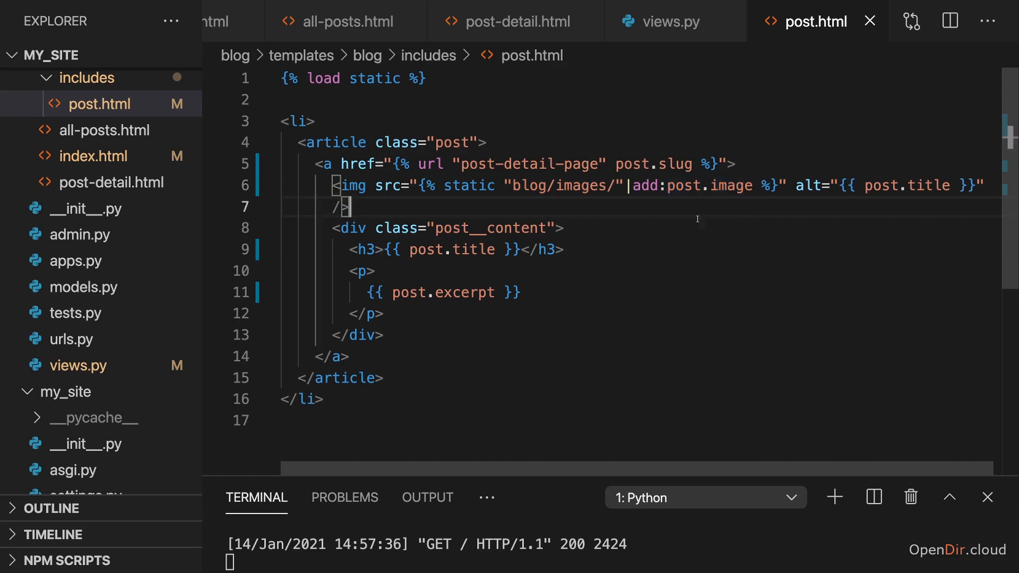
double_click(462, 249)
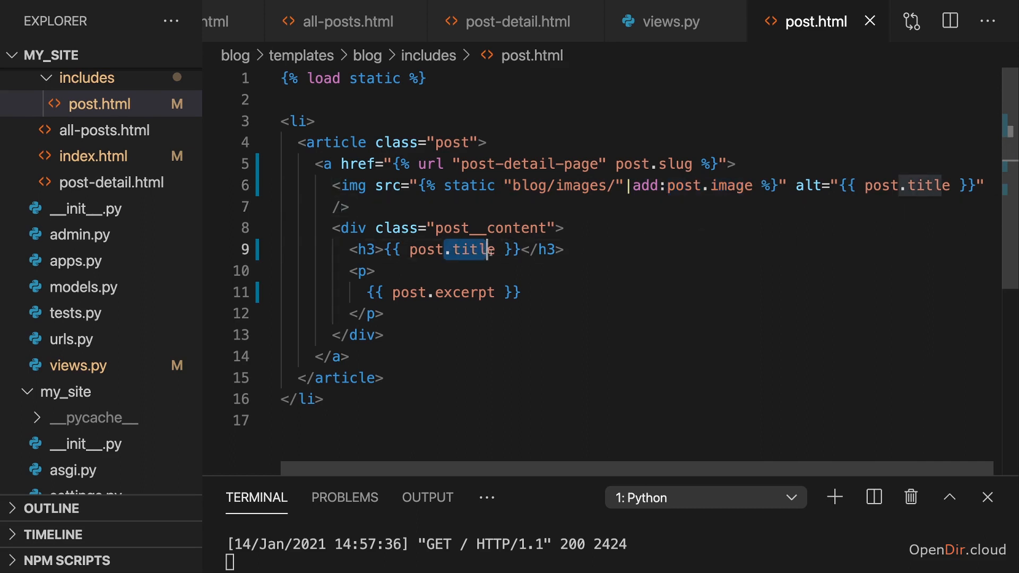
click(331, 357)
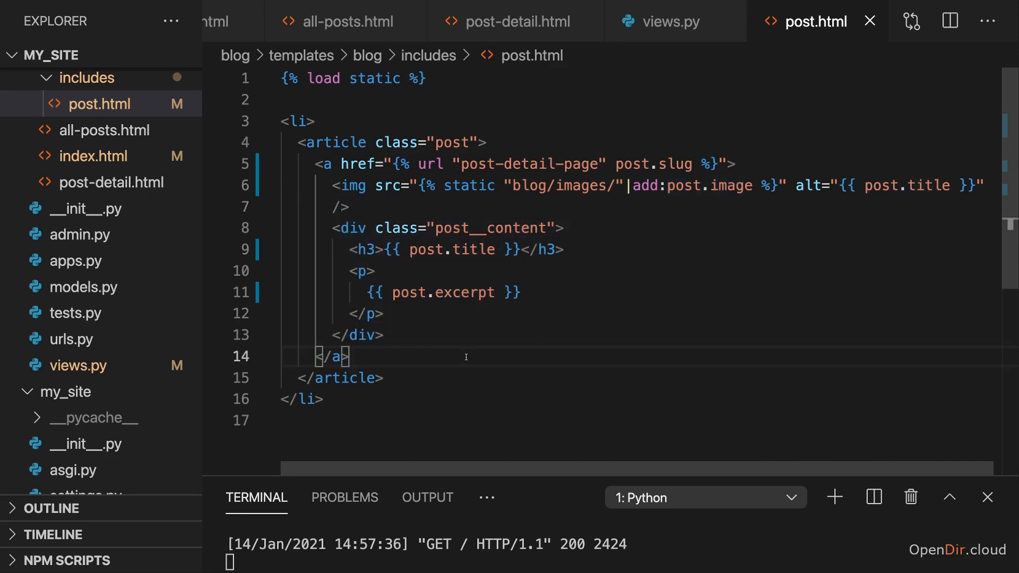